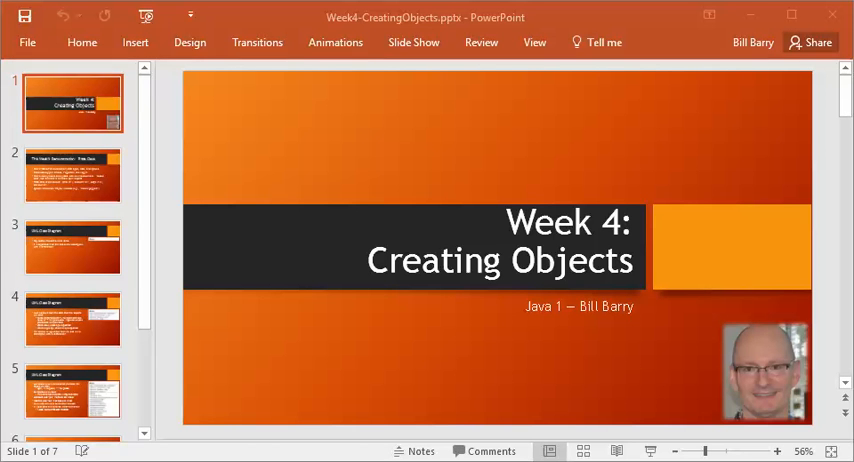
pyautogui.moveTo(96, 224)
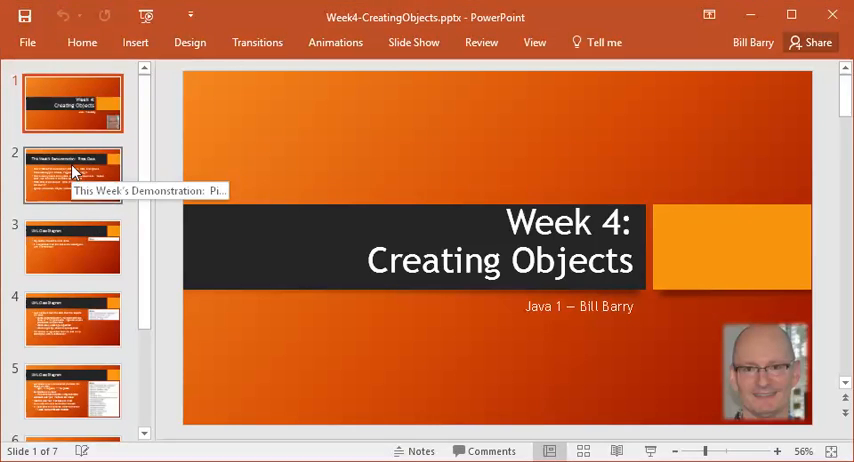
# Page from the title slide to the UML Class Diagram slide for the Pizza class
pyautogui.click(72, 176)
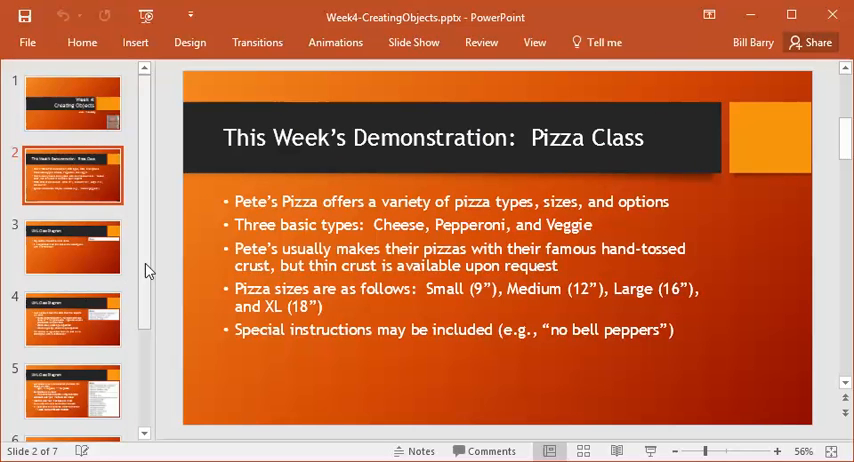
pyautogui.click(72, 246)
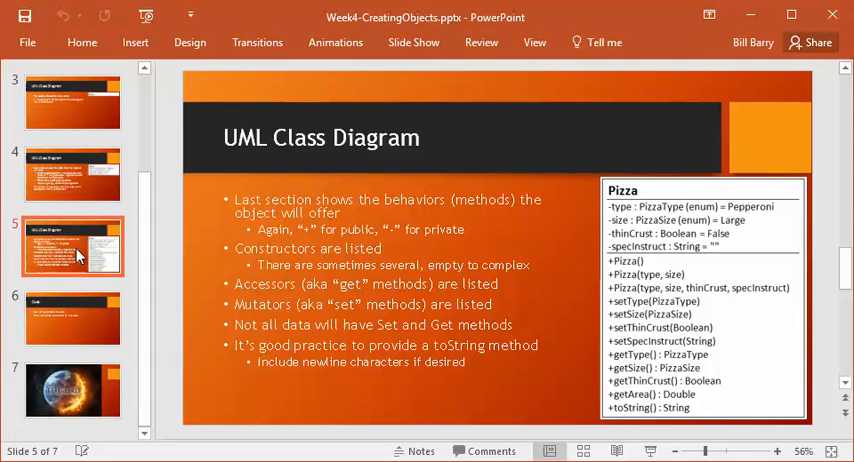
pyautogui.moveTo(630, 80)
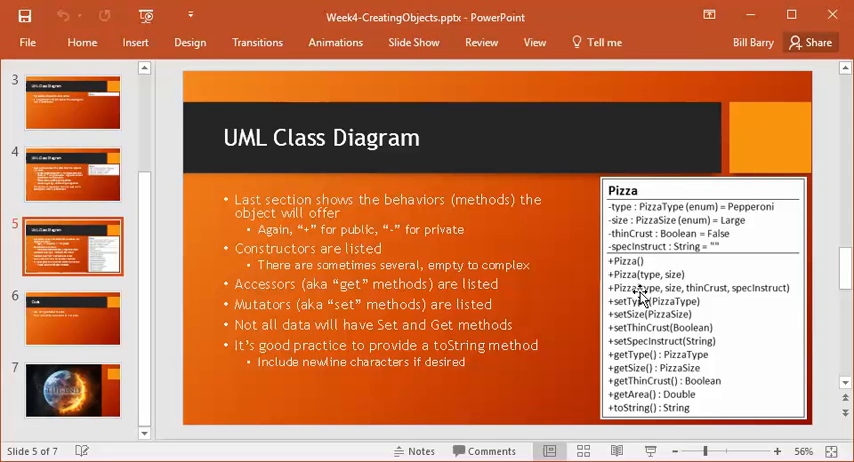
pyautogui.moveTo(670, 330)
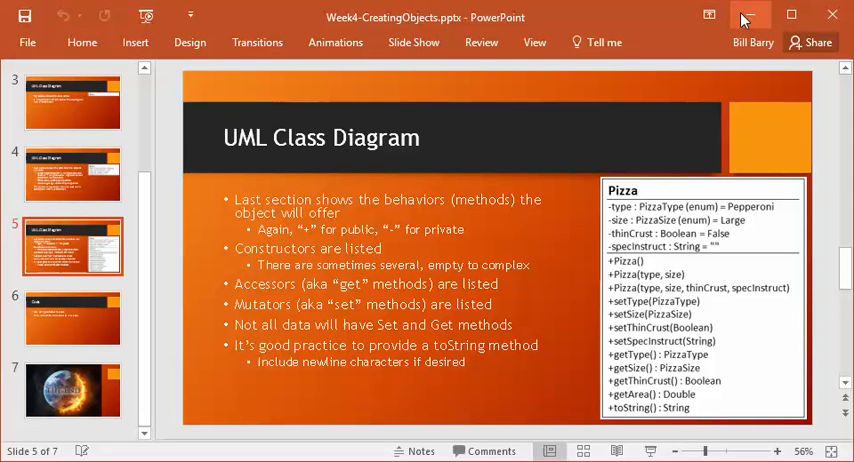
pyautogui.moveTo(750, 16)
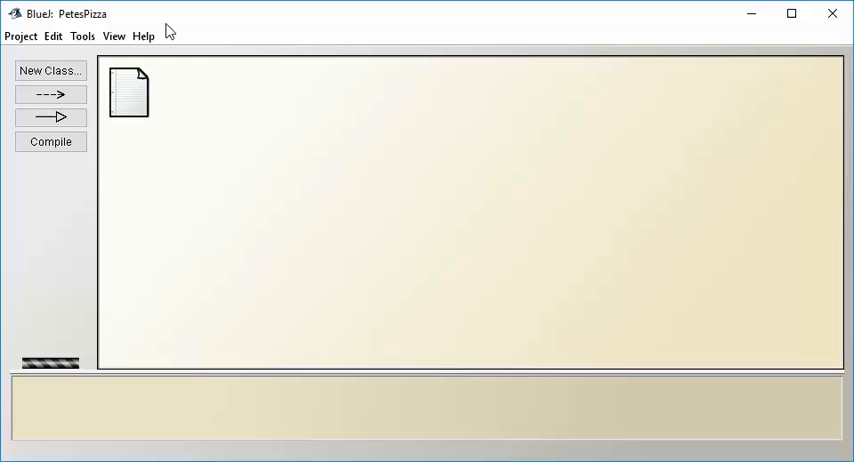
# Create a new class named Pizza in PetesPizza and open its source in the editor
pyautogui.click(50, 70)
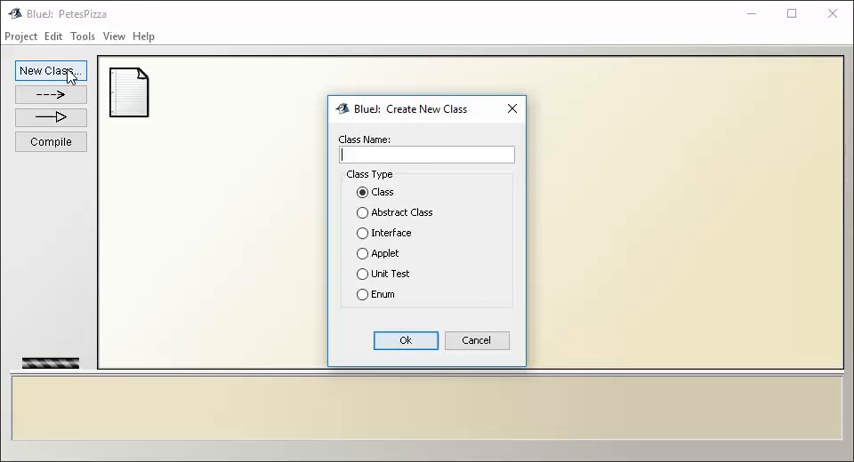
pyautogui.write('Pizza')
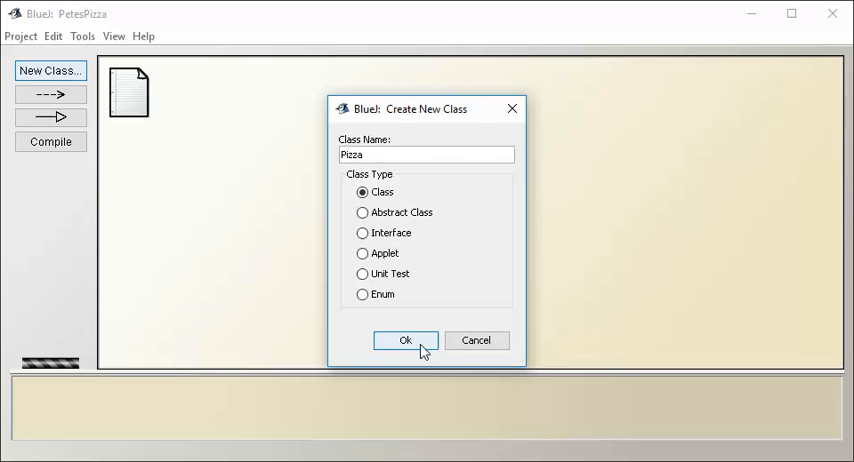
pyautogui.click(404, 340)
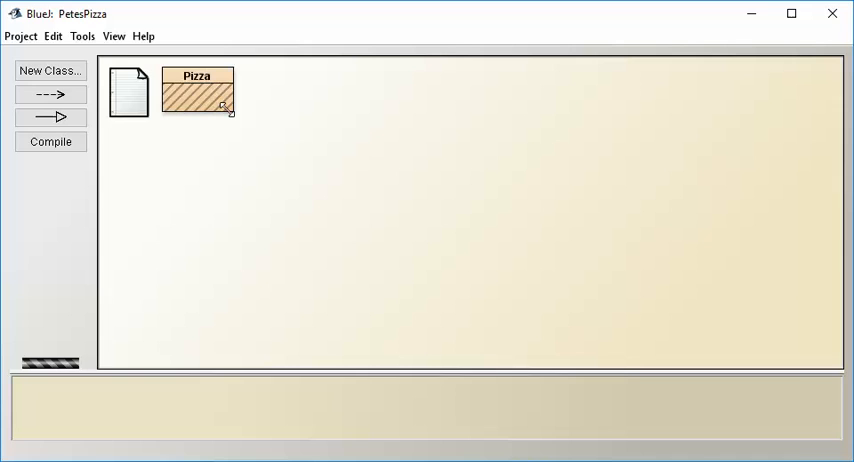
pyautogui.doubleClick(196, 94)
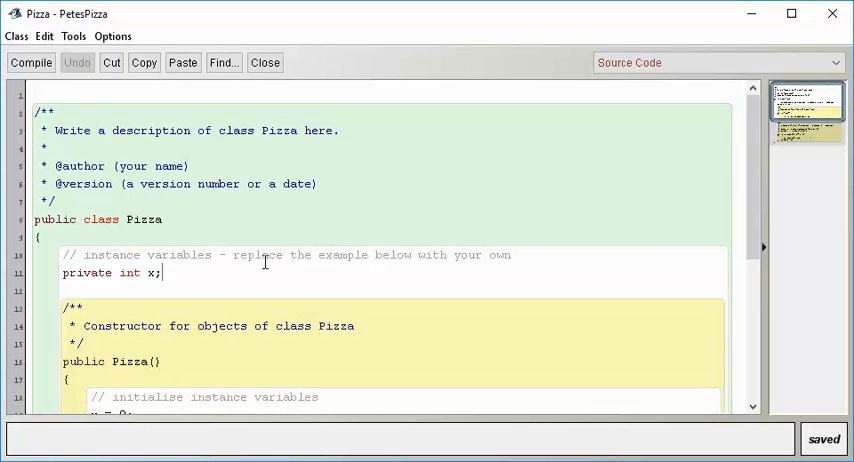
# Scroll through the Pizza template to the header comment for description, author and date
pyautogui.scroll(-3)
pyautogui.write("* Pizza class for specifying an ordered pizza at Pete's Pizza")
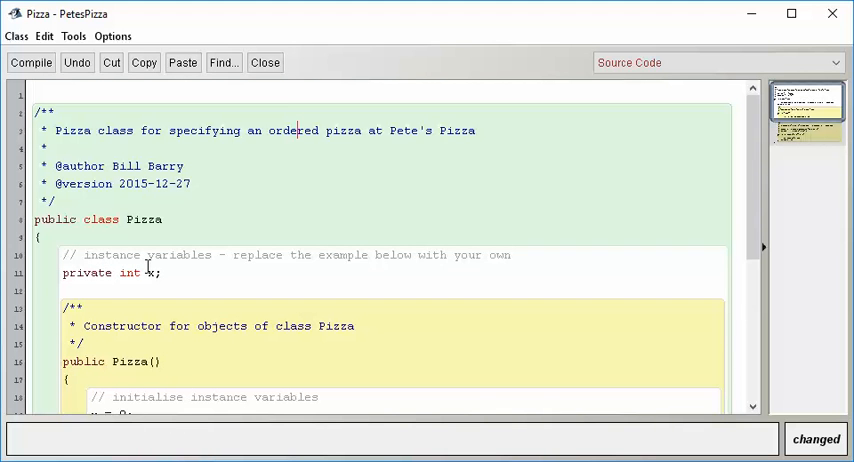
pyautogui.scroll(-3)
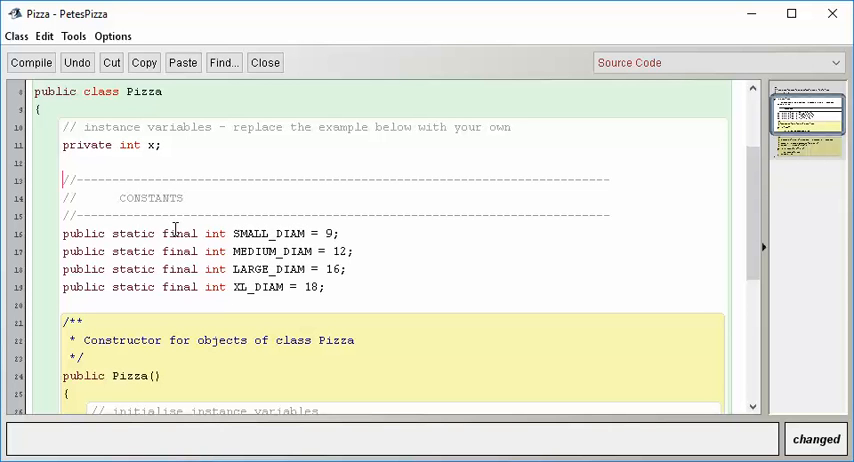
# Review the SMALL_DIAM declaration and scroll up above the diameter constants
pyautogui.doubleClick(82, 232)
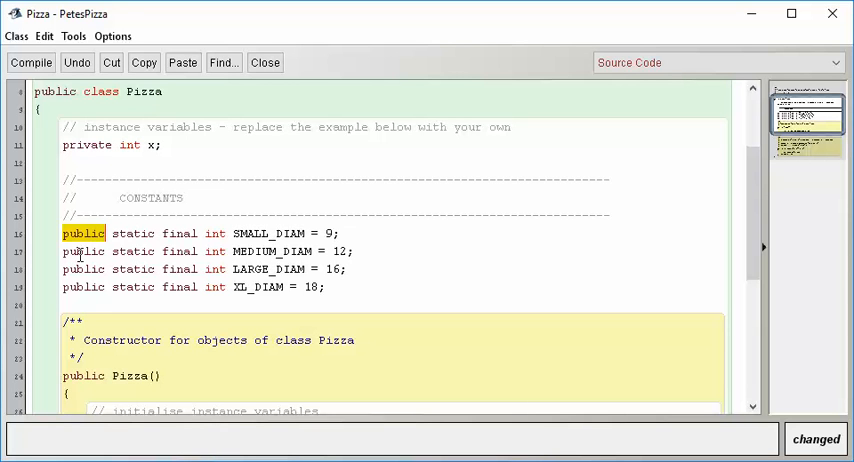
pyautogui.doubleClick(132, 232)
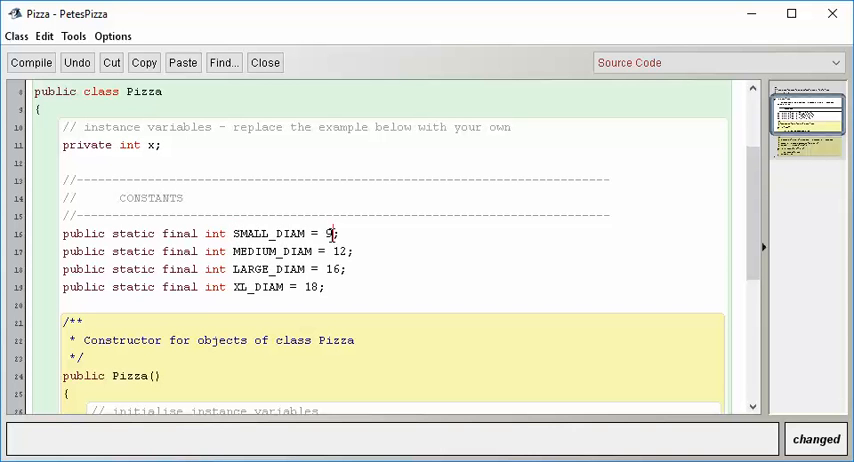
pyautogui.moveTo(448, 276)
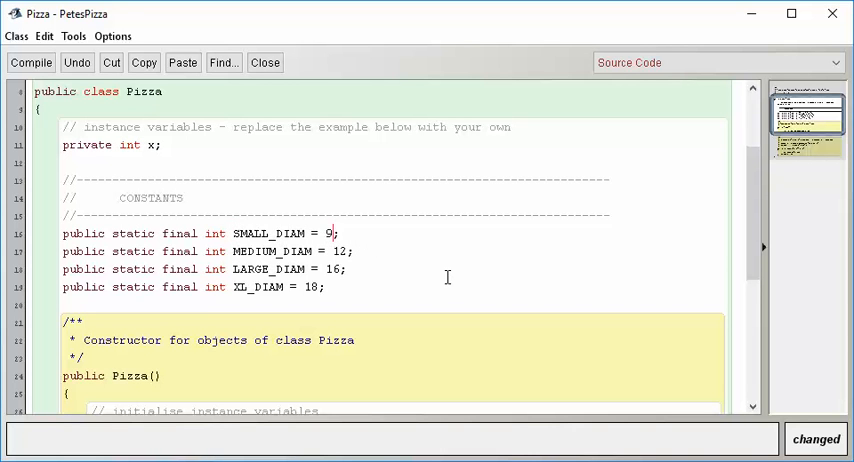
pyautogui.scroll(3)
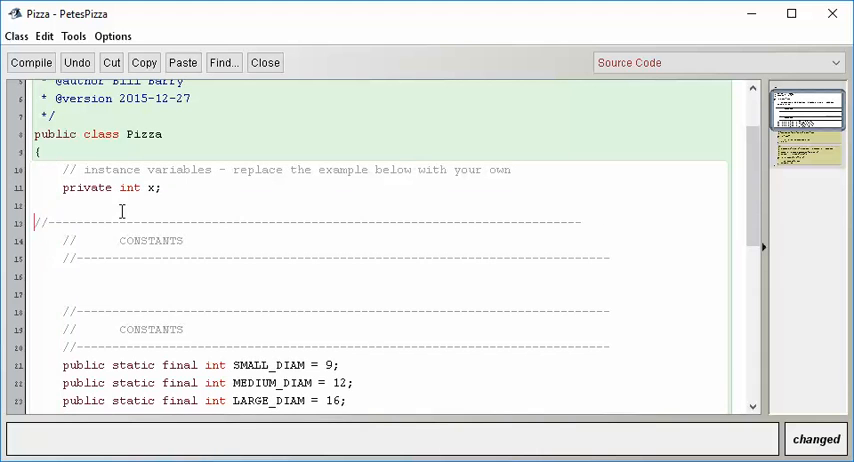
# Rename the copied banner's title from CONSTANTS to ENUMERATED TYPES
pyautogui.doubleClick(150, 240)
pyautogui.write('ENUMER')
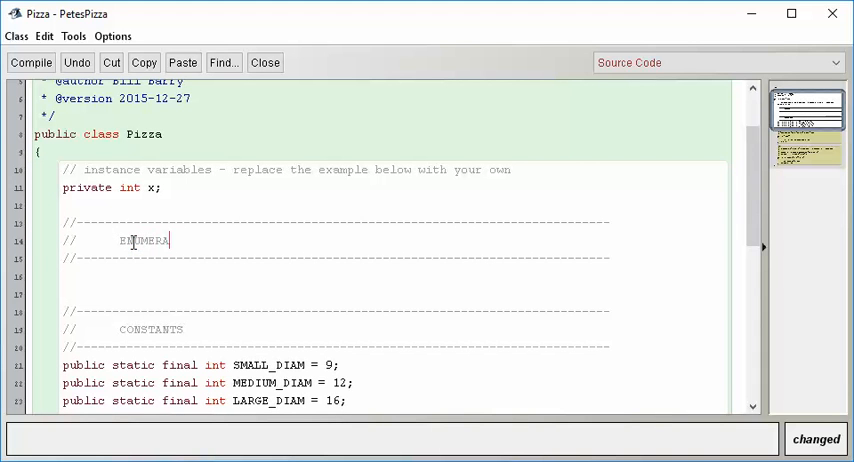
pyautogui.write('TED TYPE')
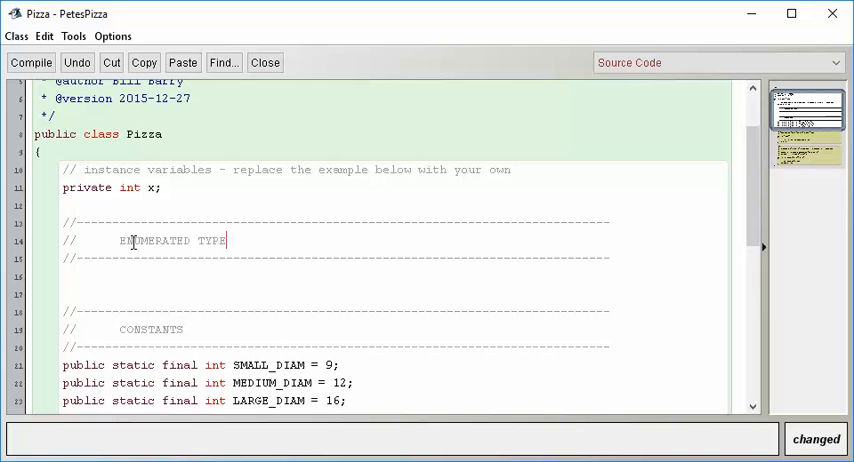
pyautogui.write('S')
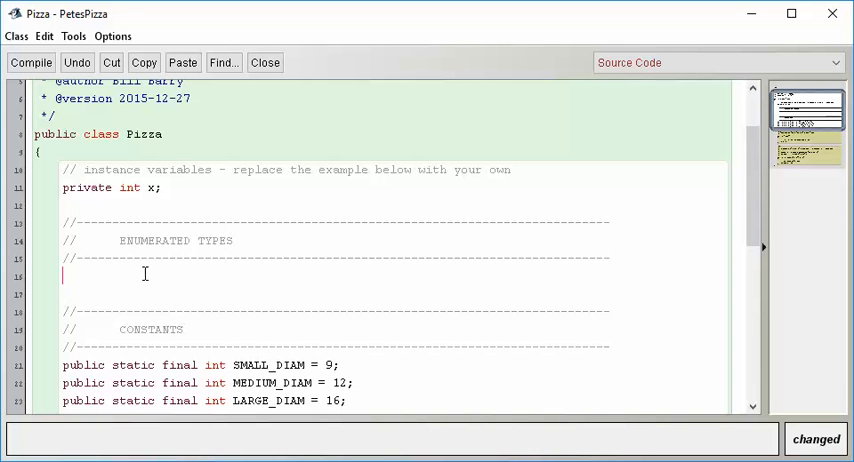
# Declare public enum PizzaType {CHEESE, PEPPERONI, VEGGIE};
pyautogui.write('publ')
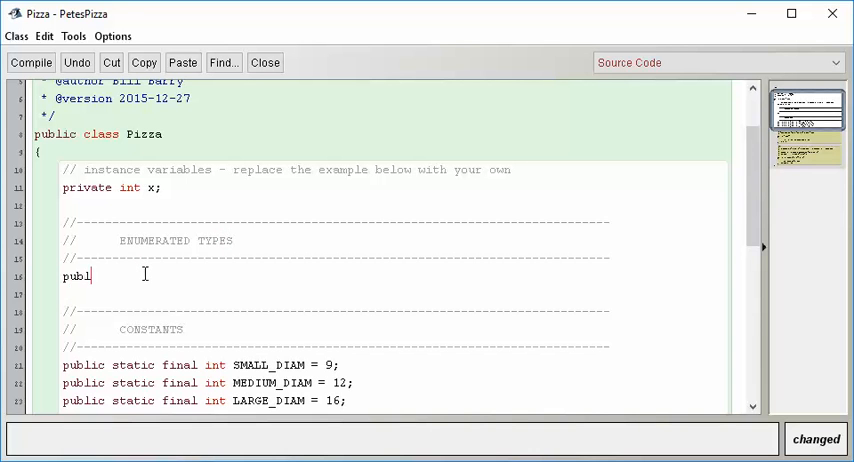
pyautogui.write('ic enum')
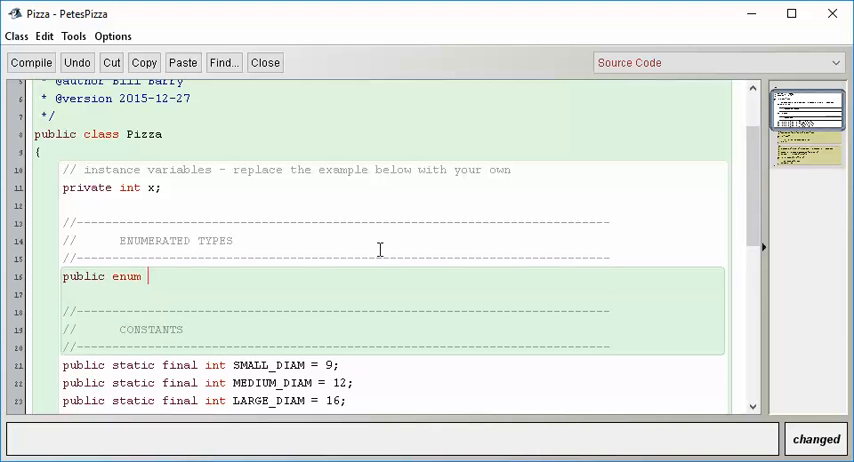
pyautogui.moveTo(332, 280)
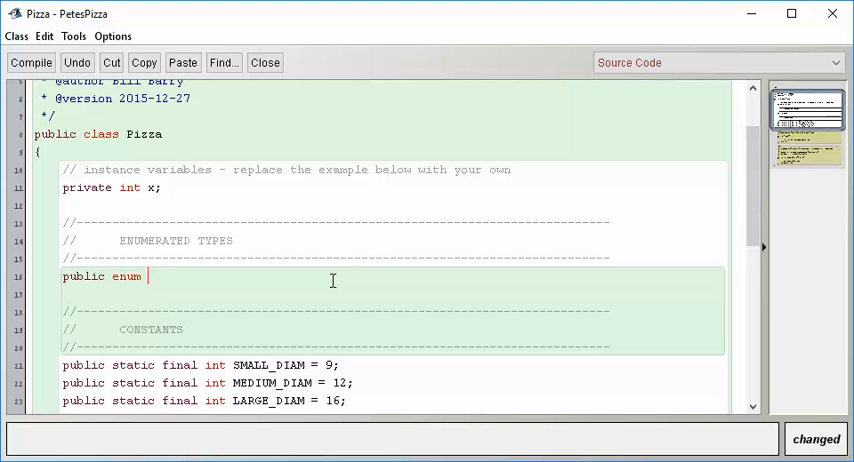
pyautogui.write('PizzaTy')
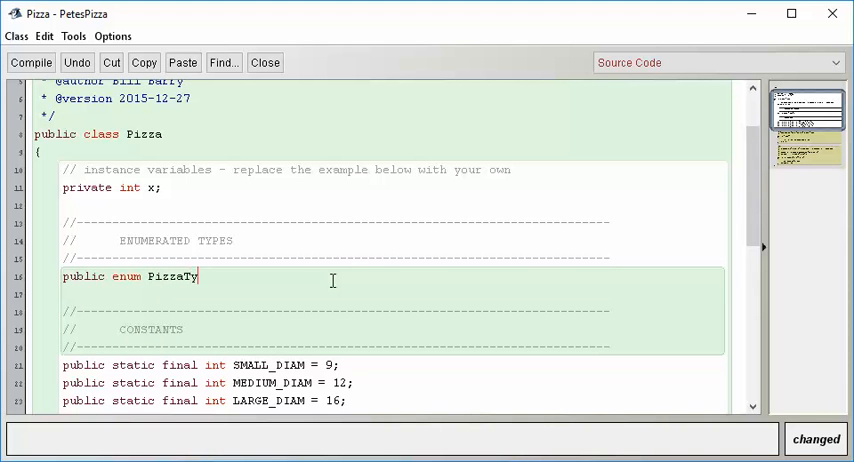
pyautogui.write('pe {')
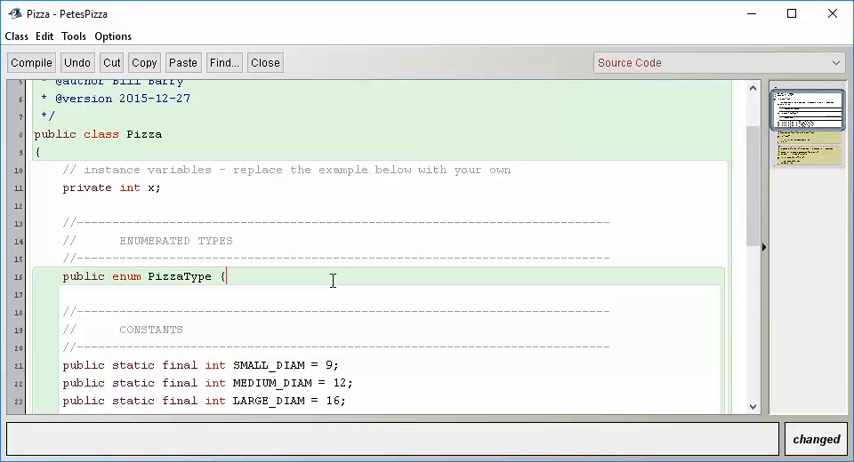
pyautogui.write('CHEESE,')
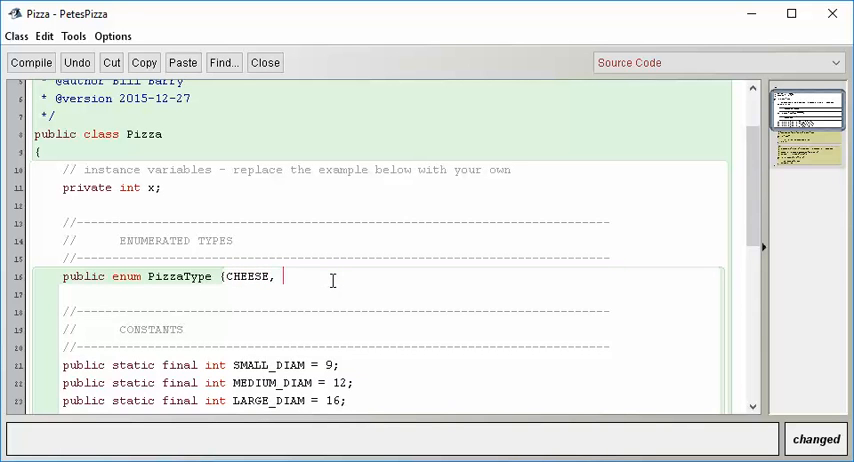
pyautogui.write('P')
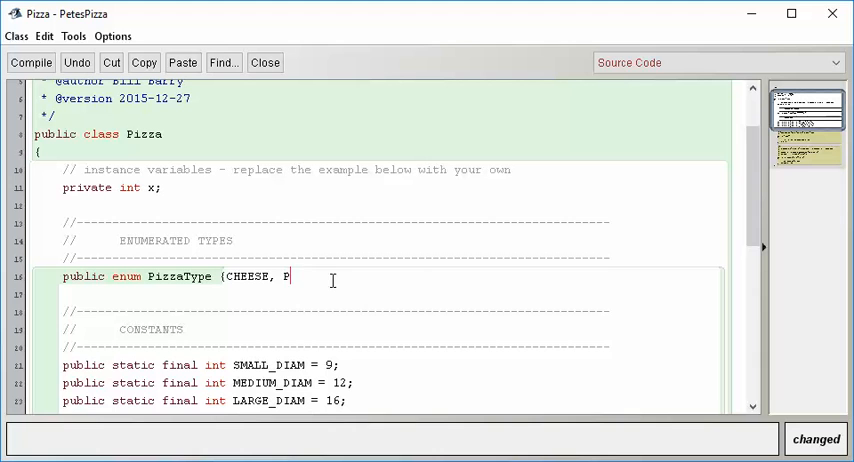
pyautogui.write('EPPERONI, V')
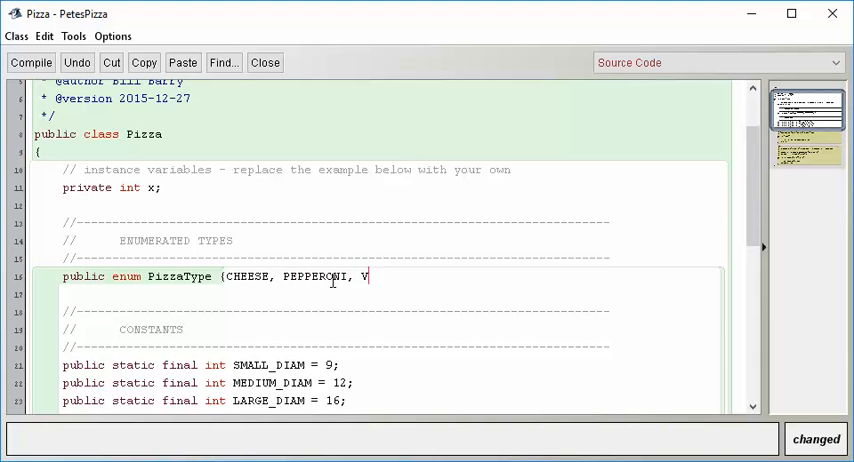
pyautogui.write('EGGIE')
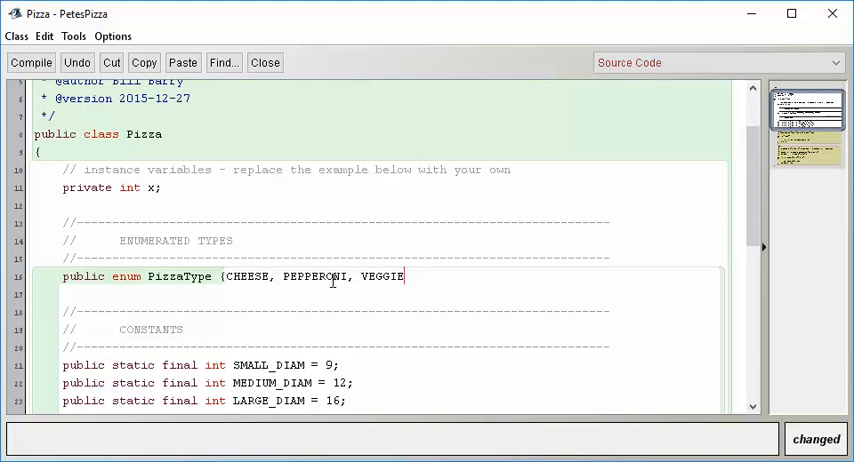
pyautogui.write('};')
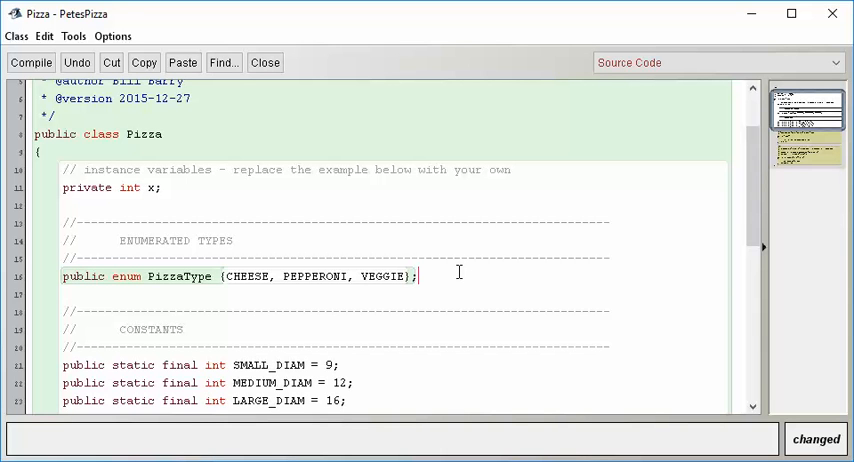
pyautogui.moveTo(442, 282)
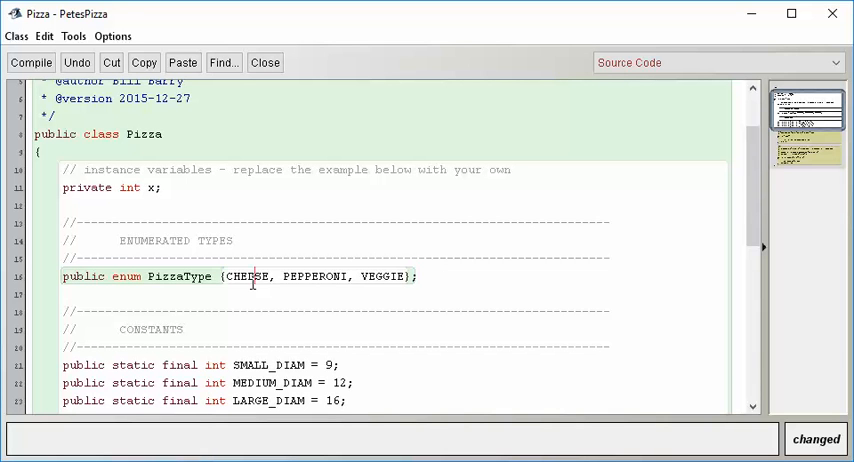
pyautogui.doubleClick(244, 276)
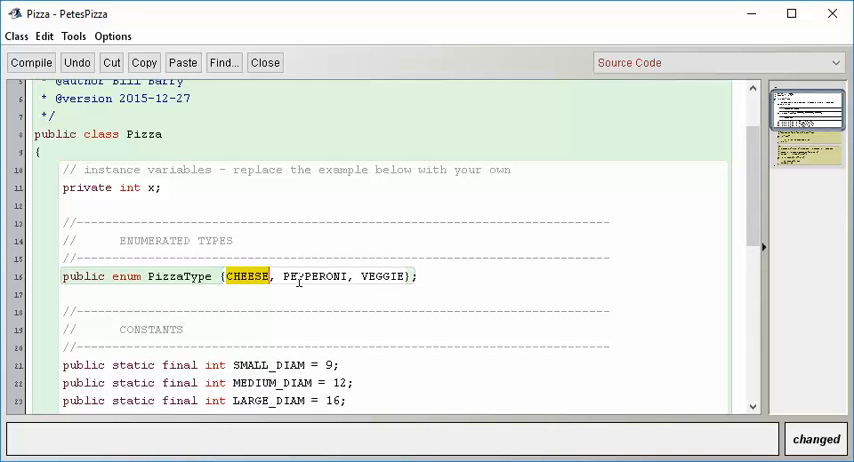
pyautogui.click(300, 276)
pyautogui.write('public')
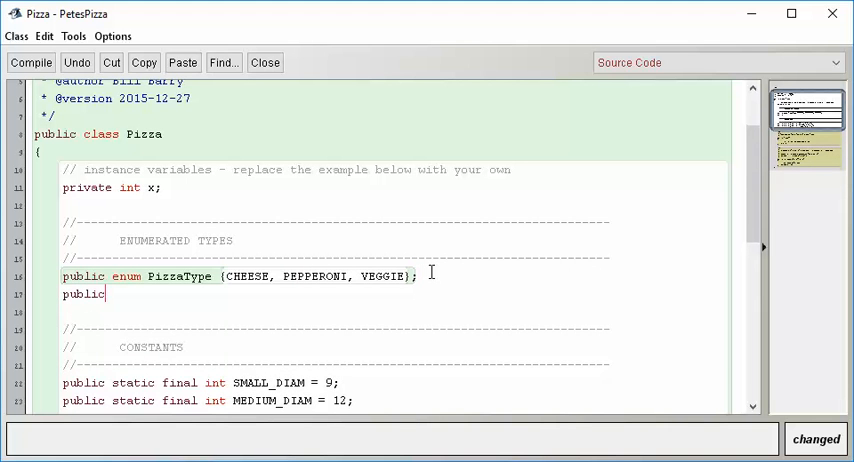
# Declare enum PizzaSize {SMALL, MEDIUM, LARGE, XL} and make room for a new section below
pyautogui.write('enum Pizz')
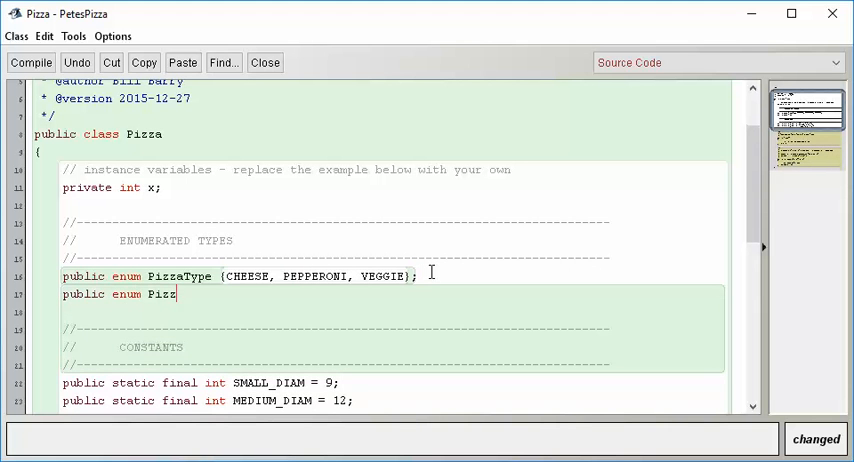
pyautogui.write('aSize {S')
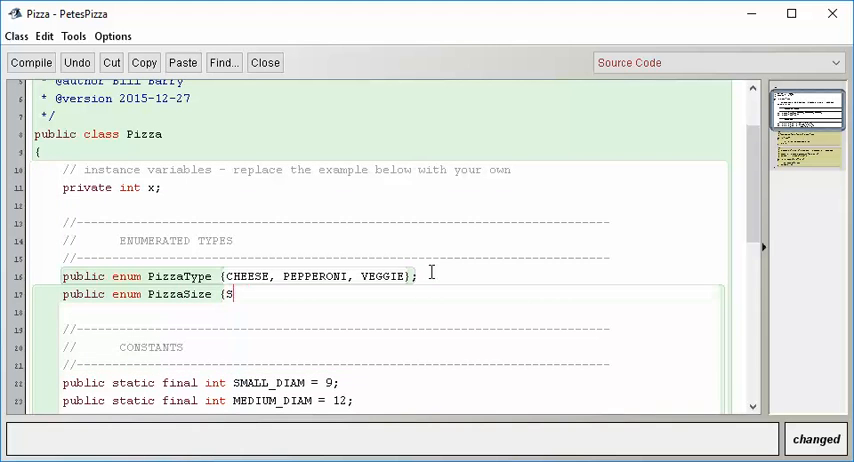
pyautogui.write('MALL, MEDIUM')
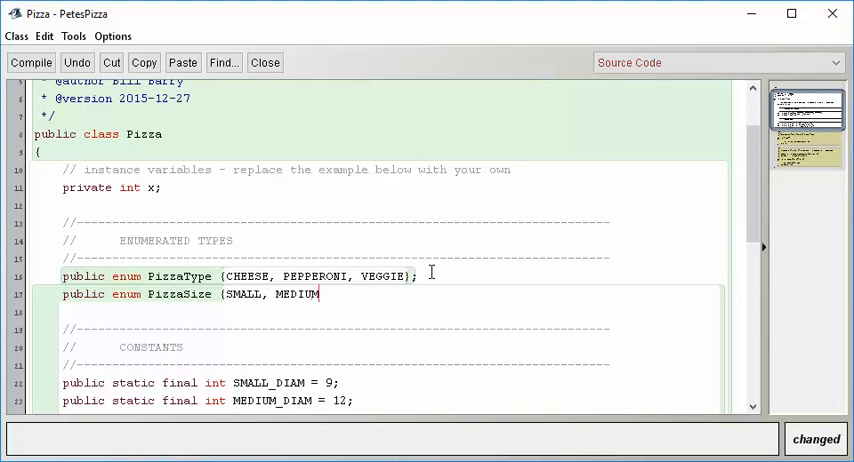
pyautogui.write(', LARGE, XL')
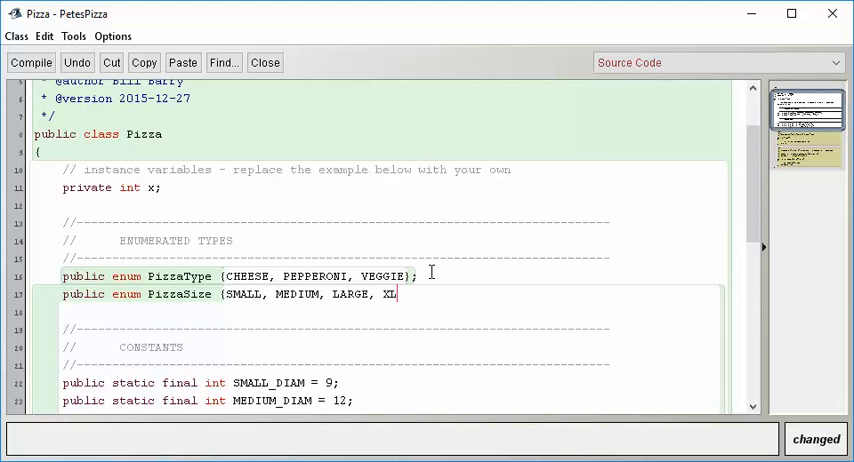
pyautogui.write('};')
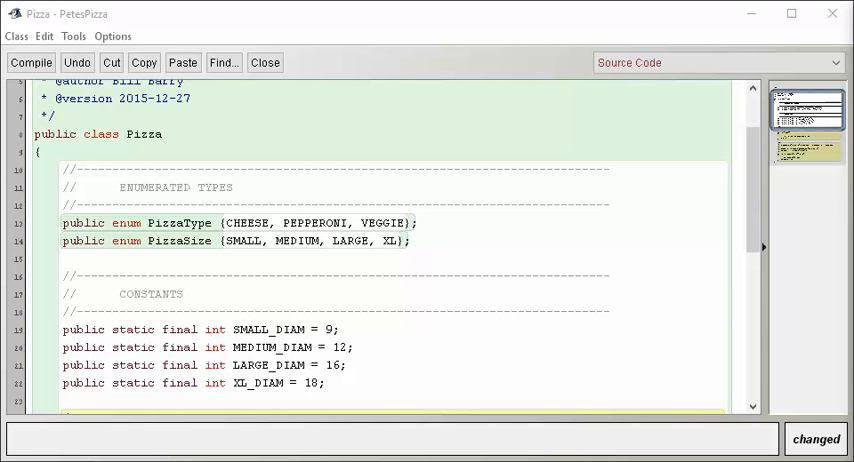
pyautogui.scroll(-3)
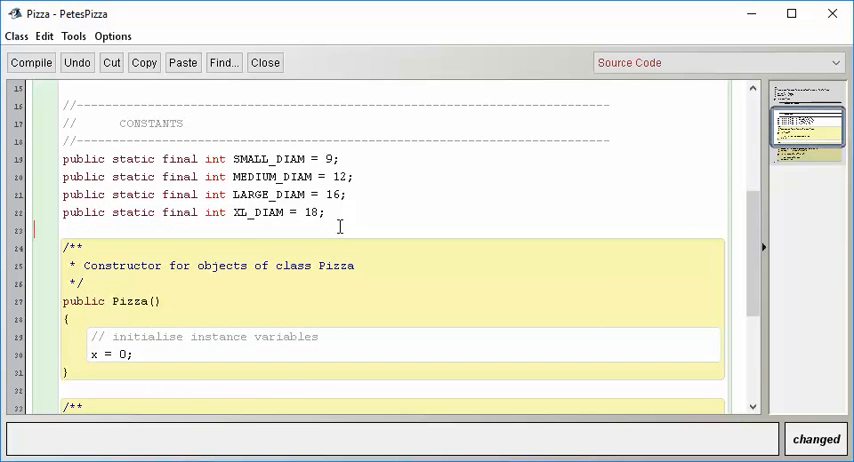
pyautogui.press('enter')
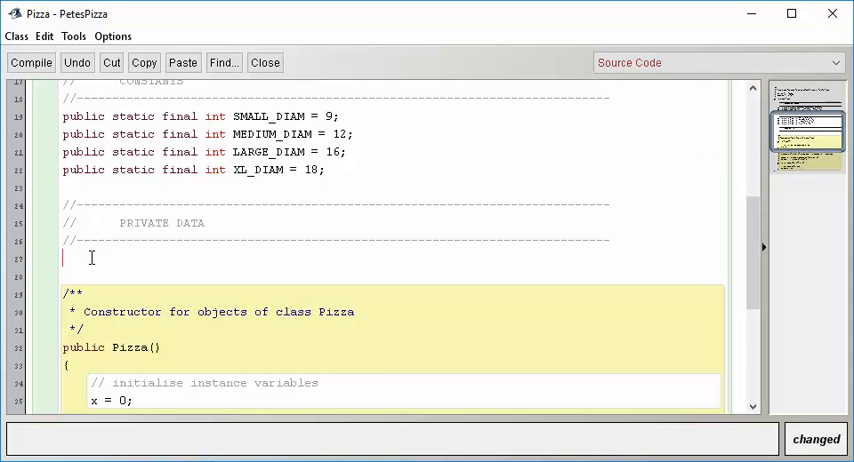
# Declare private fields PizzaType type and PizzaSize size
pyautogui.write('private')
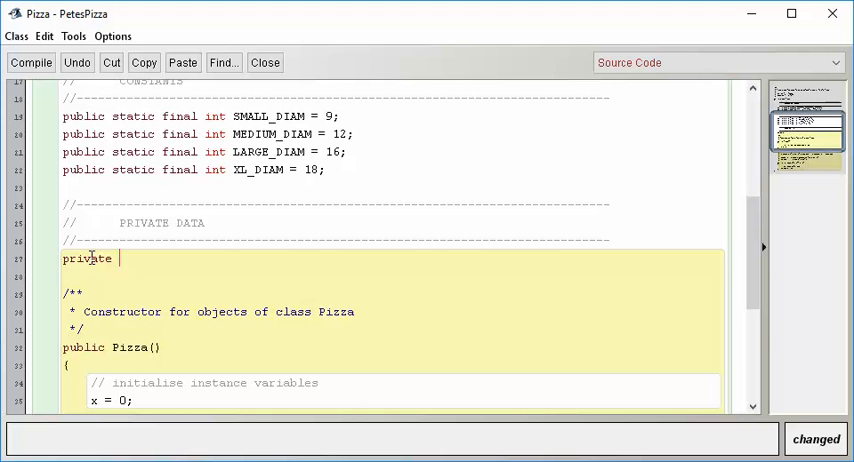
pyautogui.write('Pi')
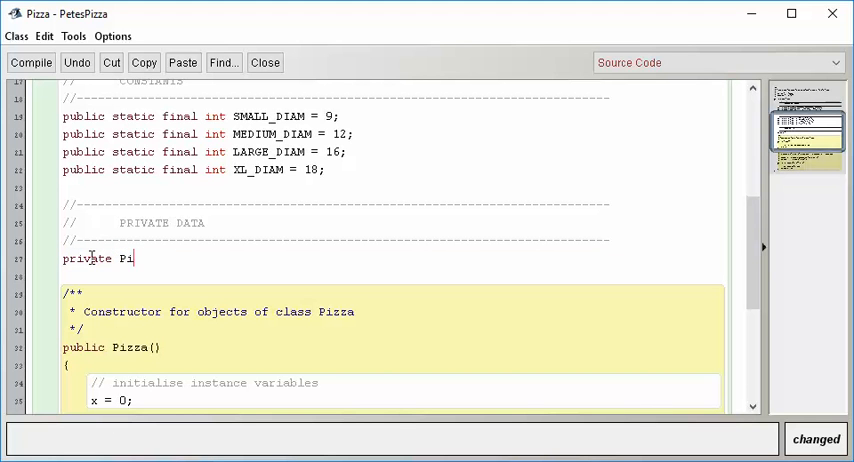
pyautogui.write('zzaType type;')
pyautogui.click(392, 276)
pyautogui.write('private')
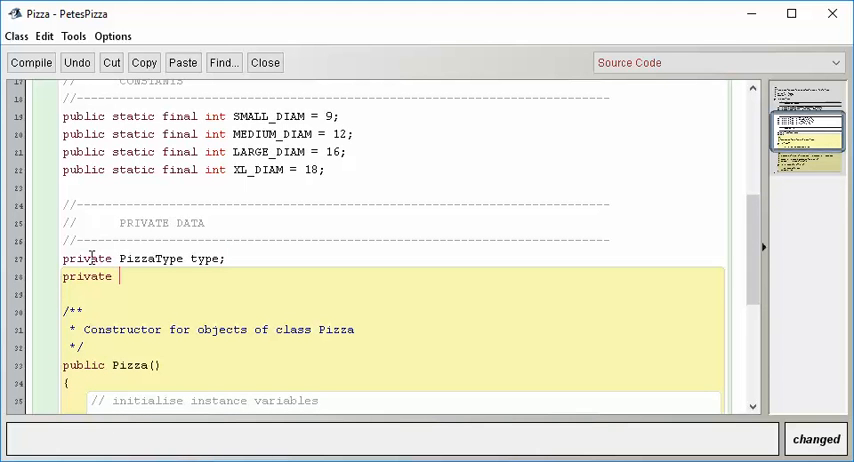
pyautogui.write('Pizza')
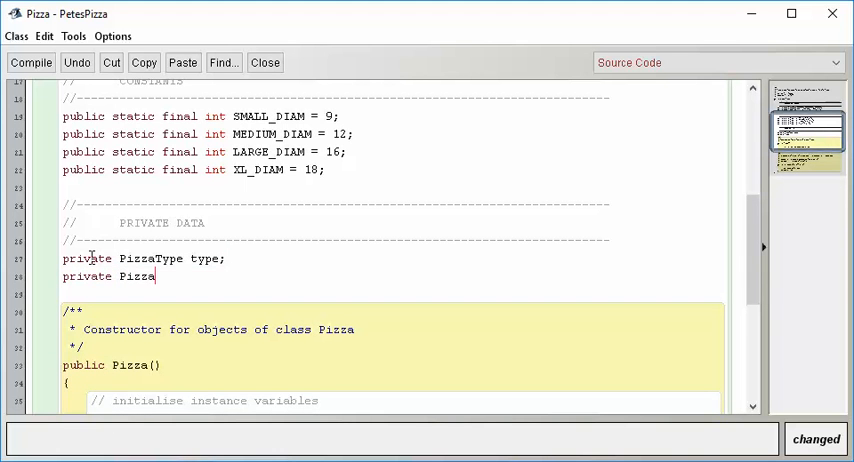
pyautogui.write('Size size;')
pyautogui.click(392, 292)
pyautogui.write('private')
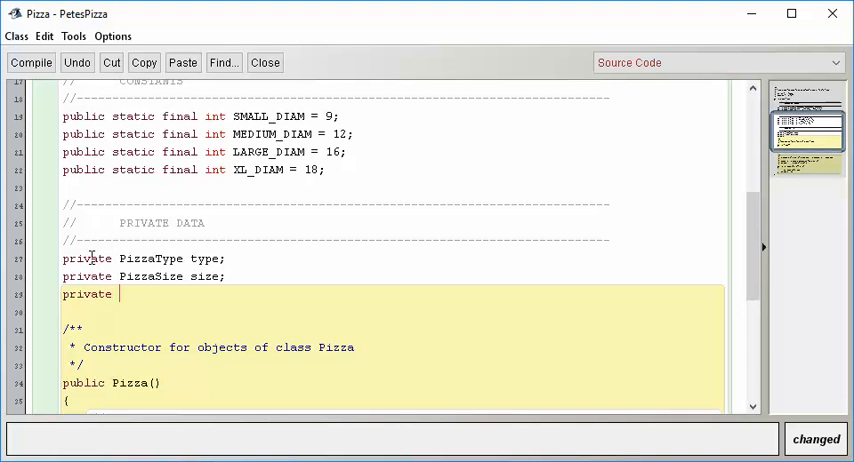
# Declare private fields boolean thinCrust and String specInstruct
pyautogui.write('boolean')
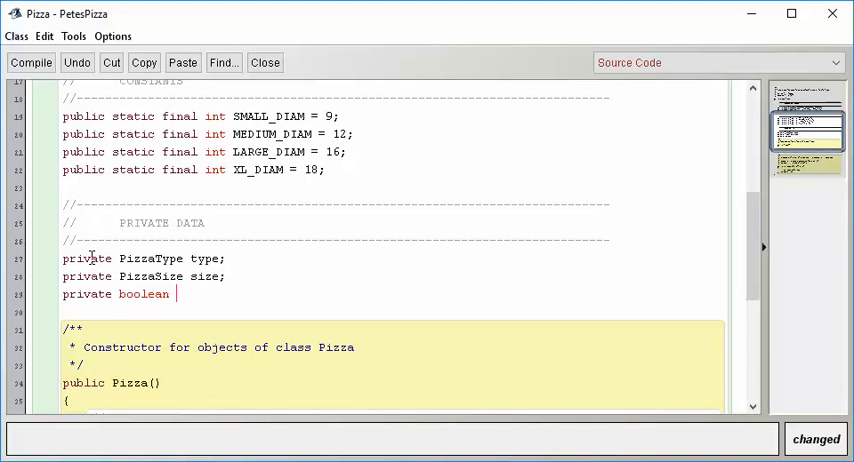
pyautogui.write('thinCrust;')
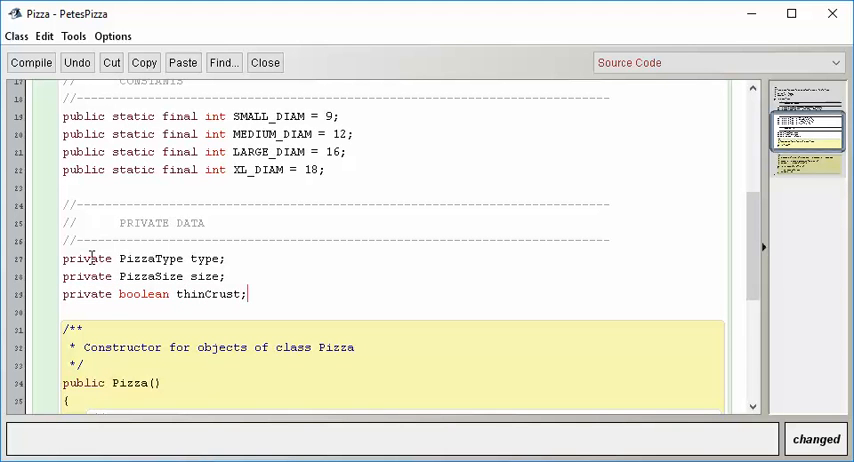
pyautogui.write('priv')
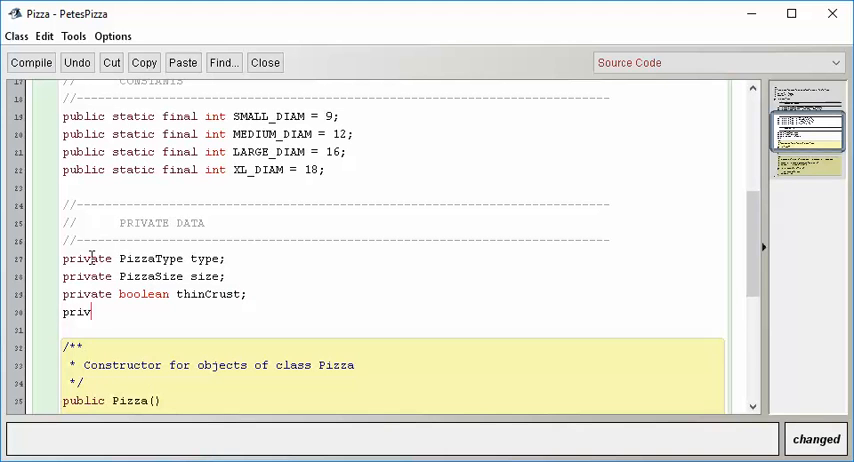
pyautogui.write('ate String')
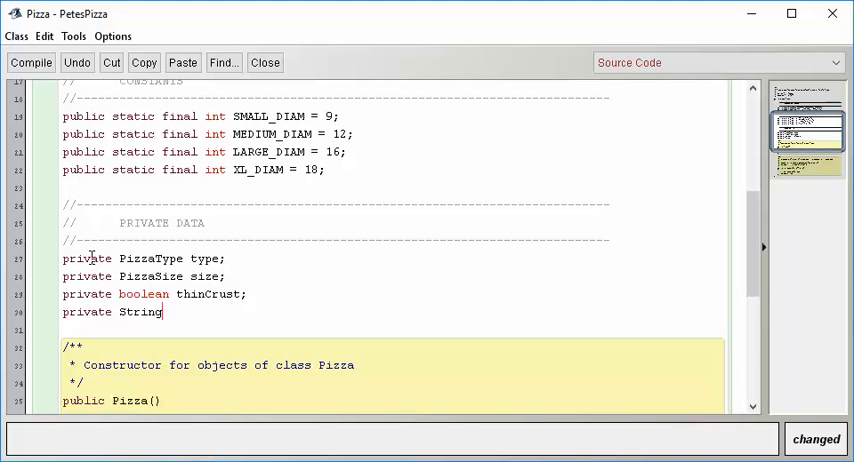
pyautogui.write('specIn')
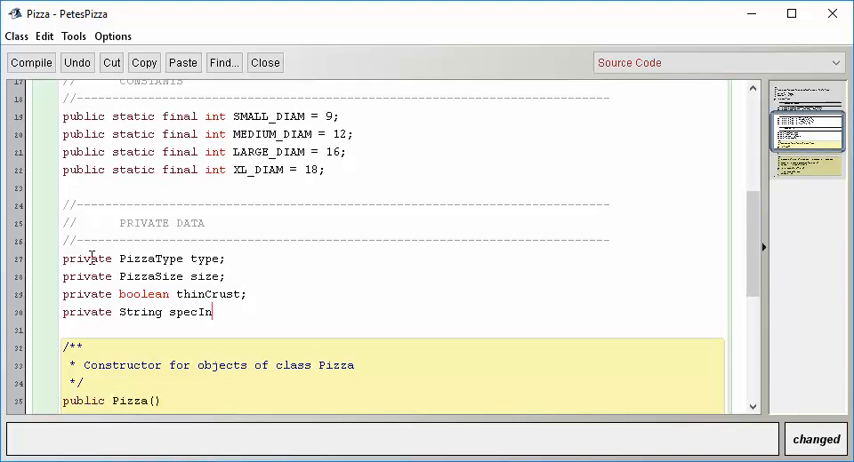
pyautogui.write('struct;')
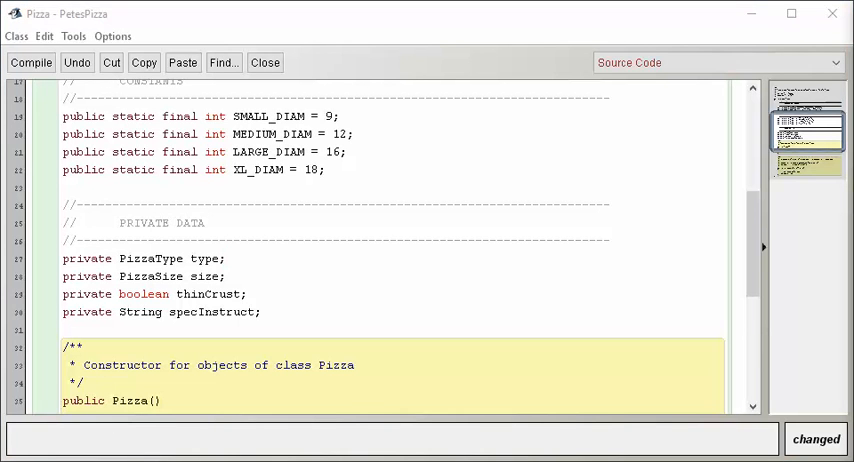
pyautogui.scroll(3)
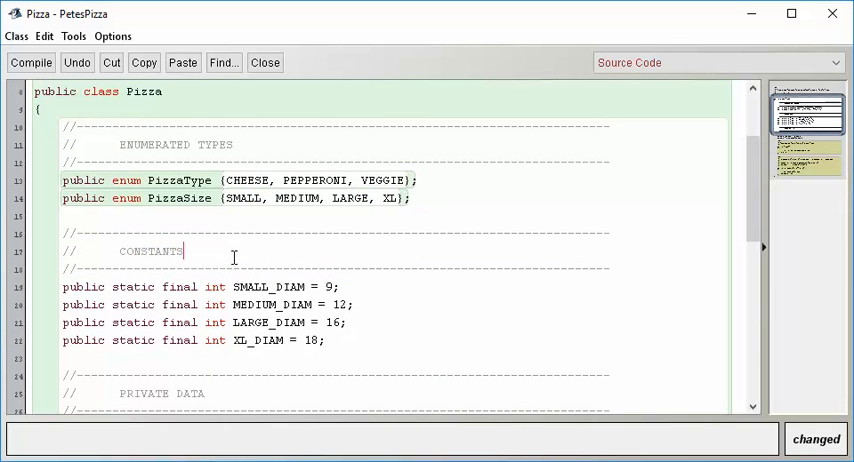
pyautogui.scroll(-3)
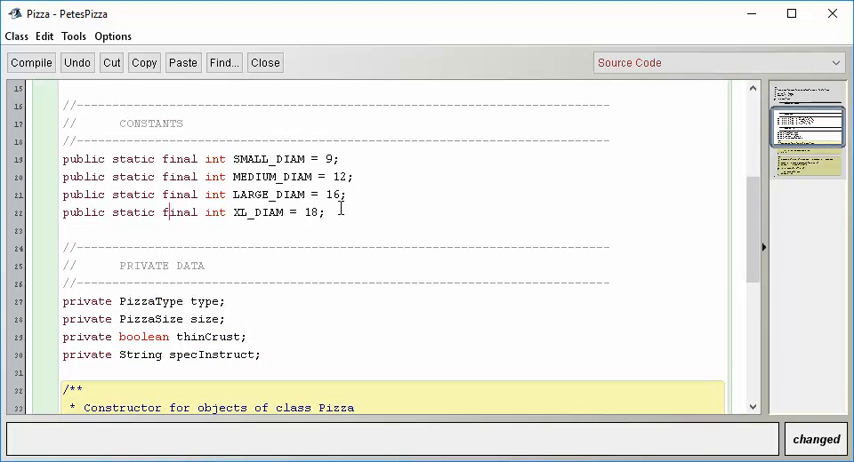
pyautogui.moveTo(380, 188)
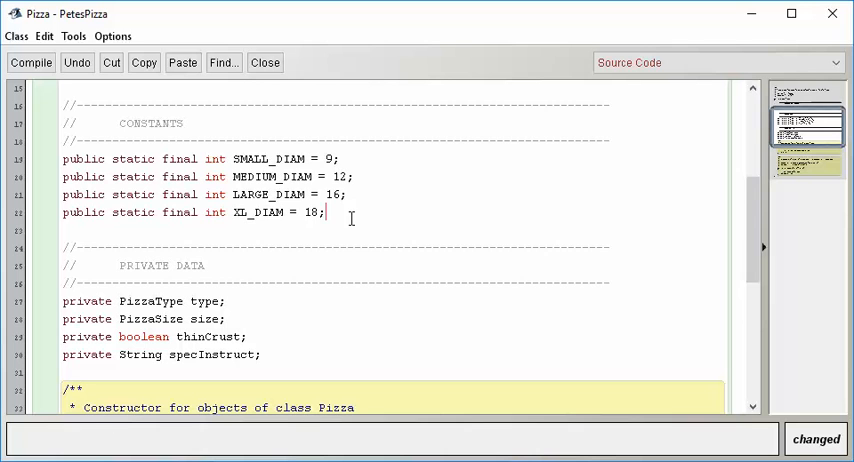
pyautogui.scroll(-3)
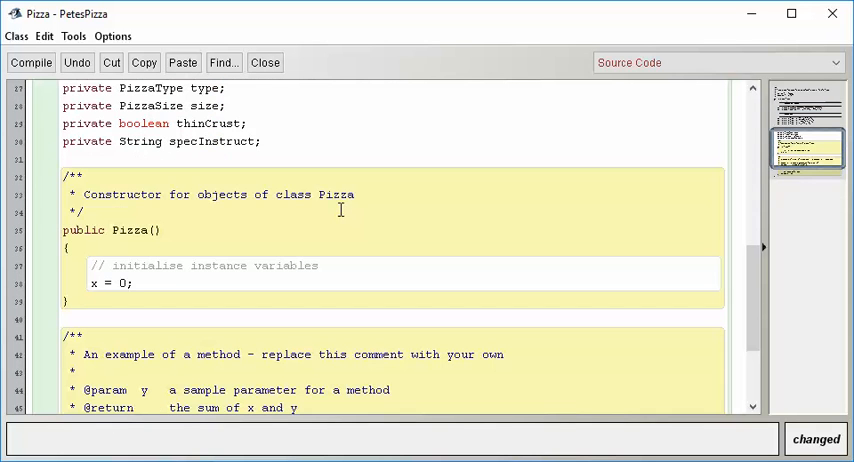
pyautogui.moveTo(46, 292)
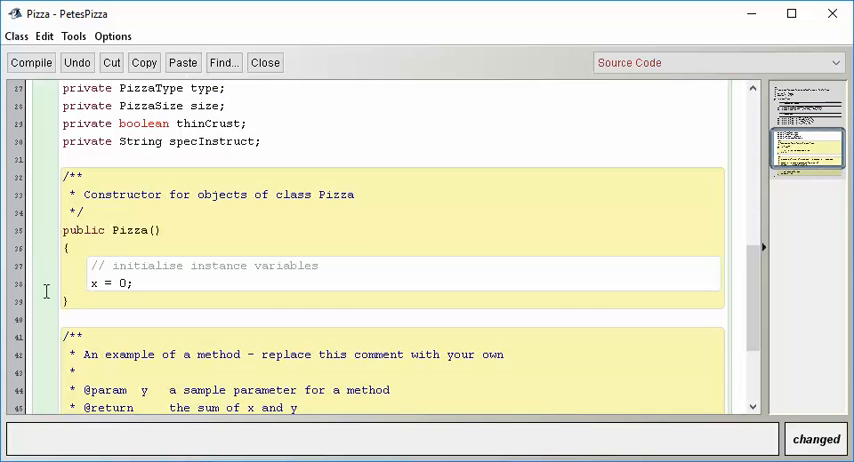
pyautogui.scroll(-3)
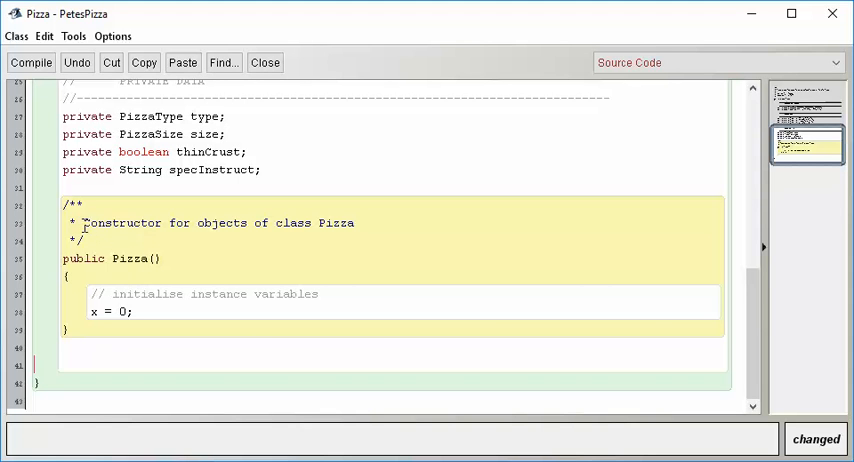
# Label the constructor Full and give it a PizzaType type parameter
pyautogui.write('Full c')
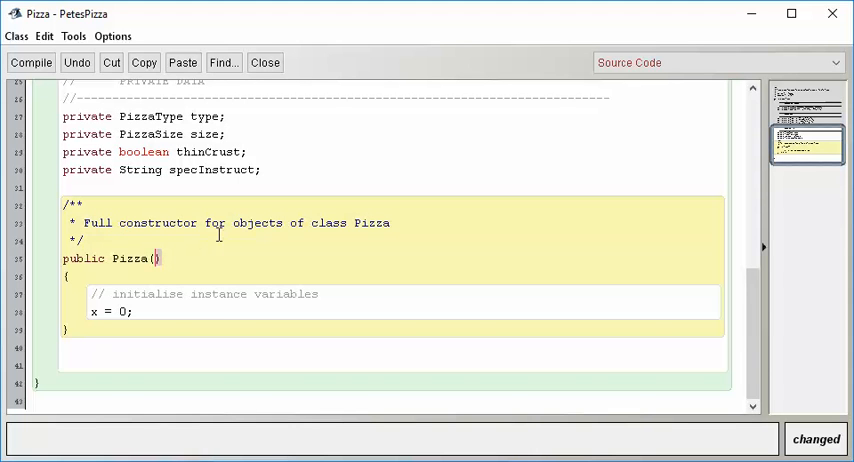
pyautogui.write('Pi')
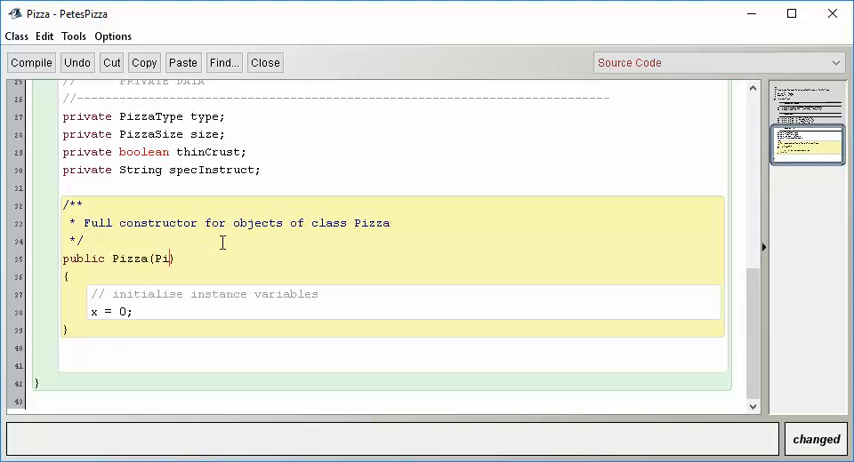
pyautogui.write('zzaType')
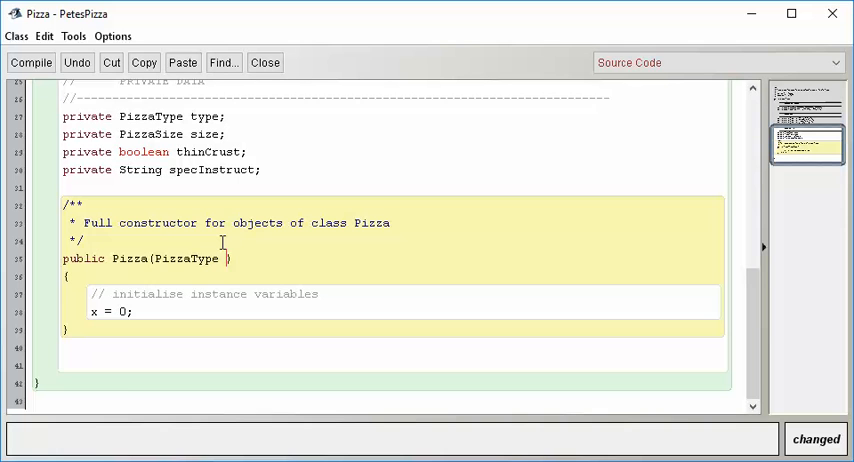
pyautogui.write('type')
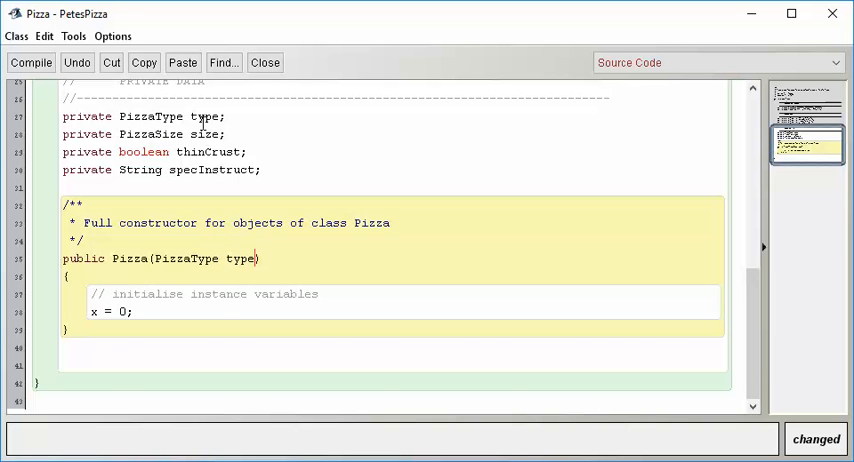
pyautogui.doubleClick(240, 260)
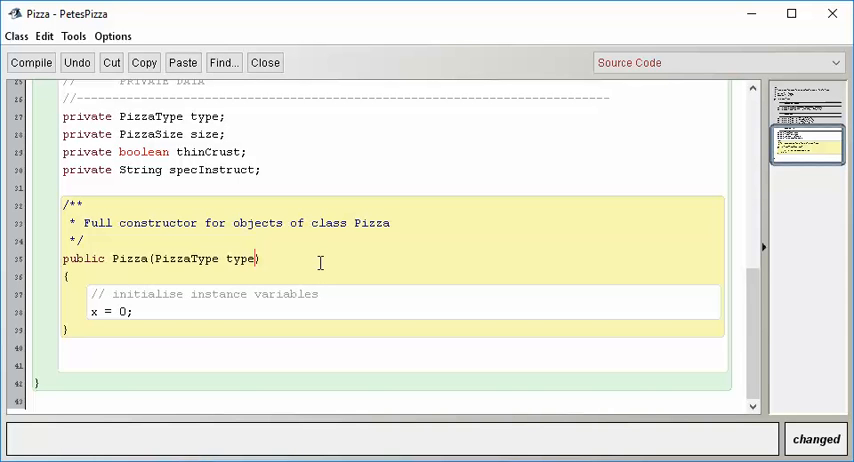
# Add parameters PizzaSize size, boolean thinCrust and String specInstruct to the constructor
pyautogui.write(',')
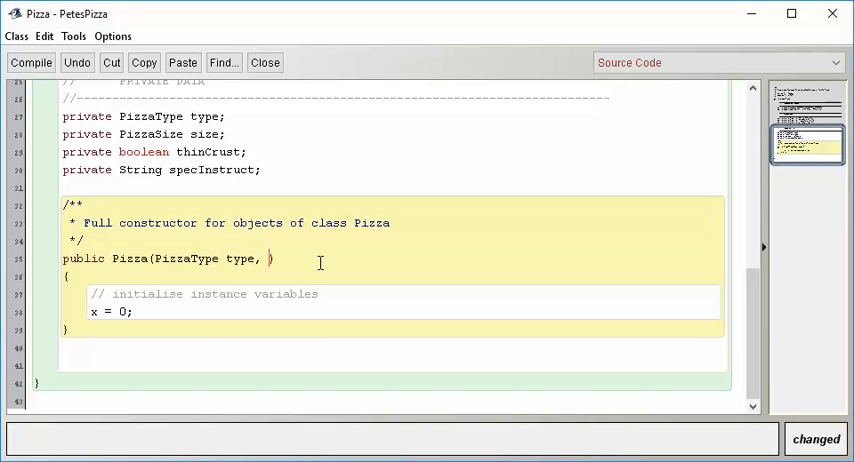
pyautogui.write('PizzaSize')
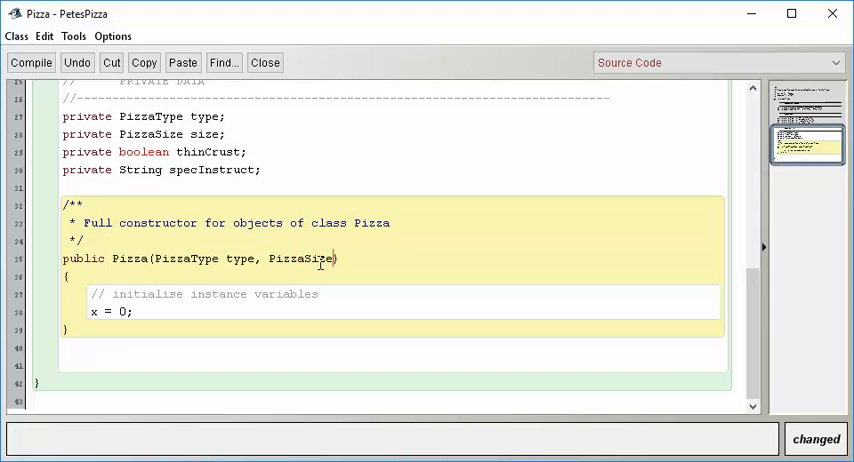
pyautogui.write('size, b')
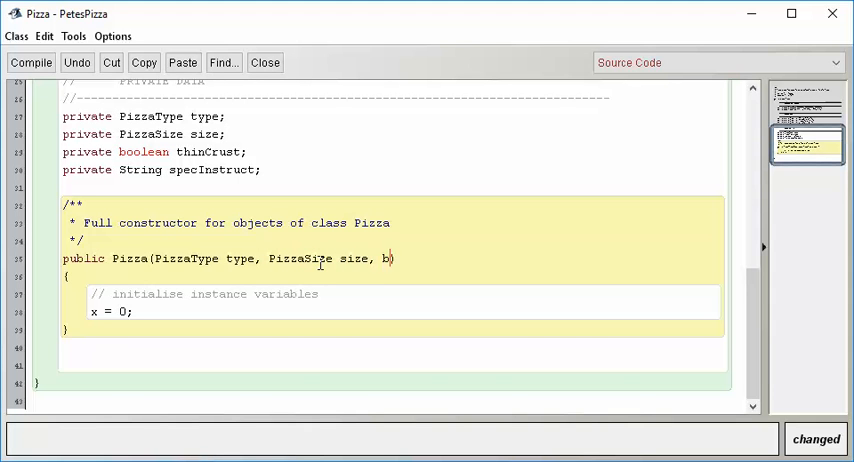
pyautogui.write('oolean thinC')
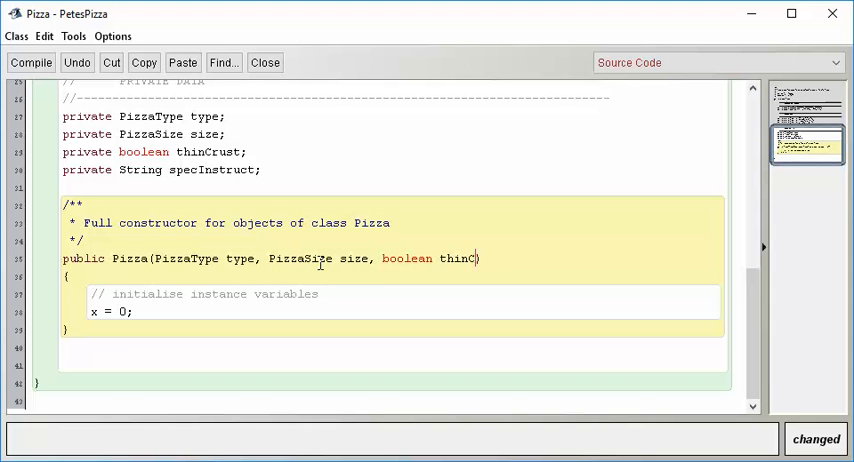
pyautogui.write('rust, String')
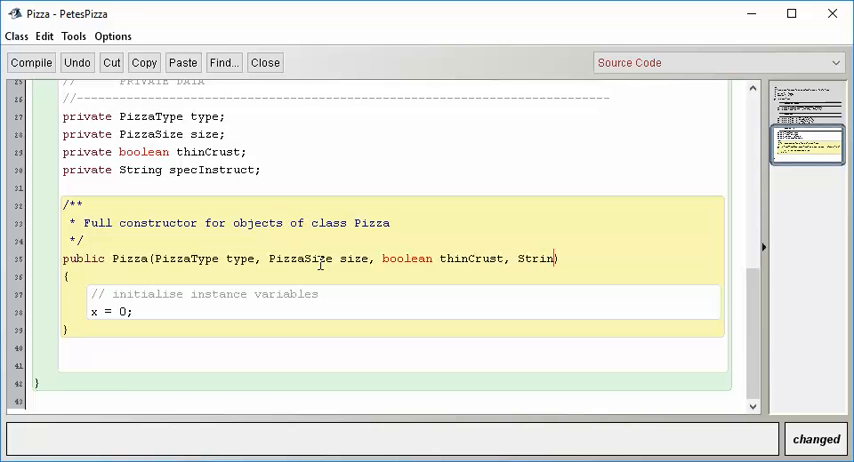
pyautogui.write('g specInstruct')
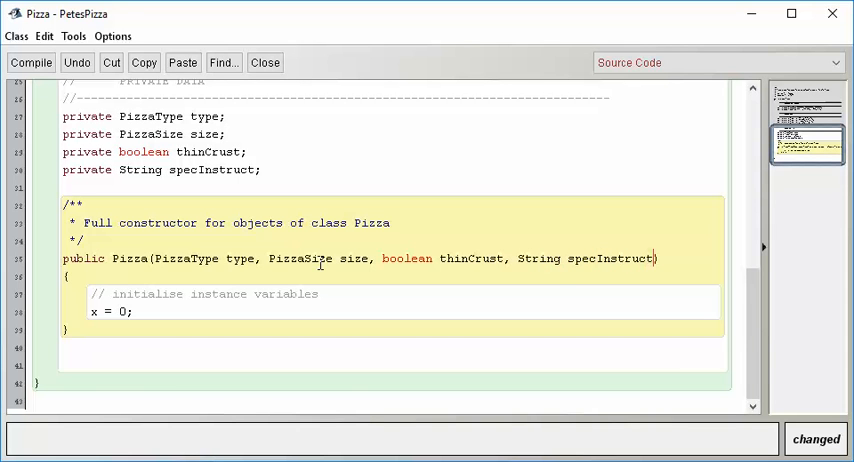
pyautogui.moveTo(524, 258)
pyautogui.write('type = type;')
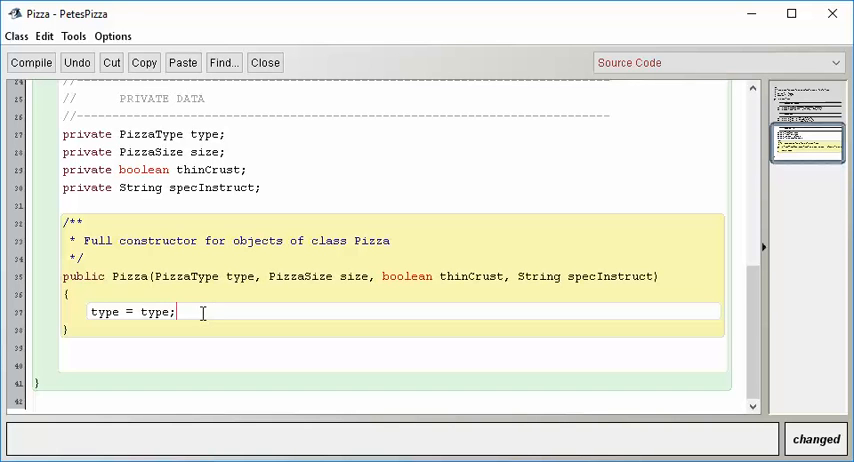
# Replace the template body with the assignment this.type = type;
pyautogui.doubleClick(240, 276)
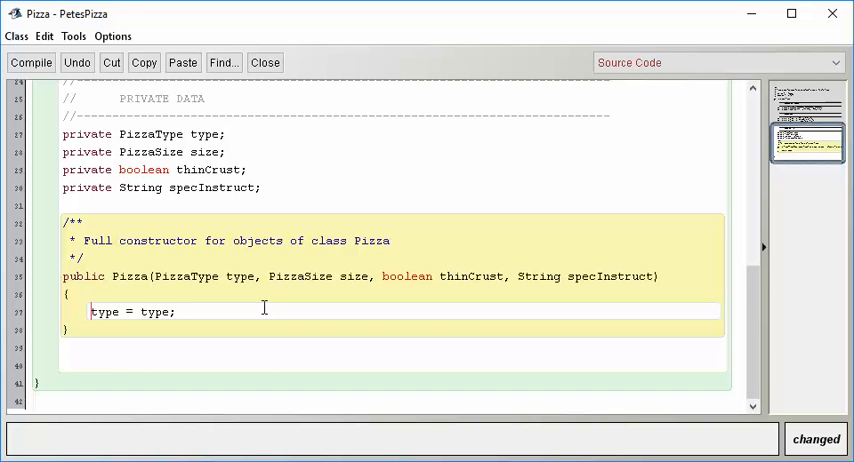
pyautogui.write('this')
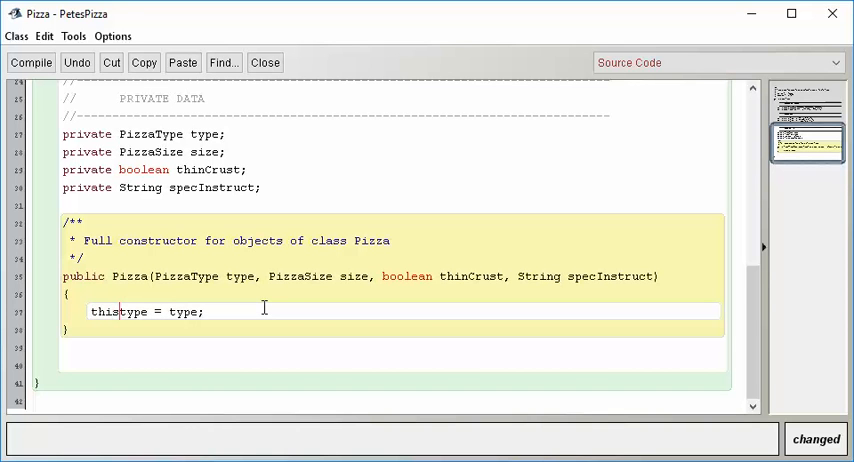
pyautogui.write('.')
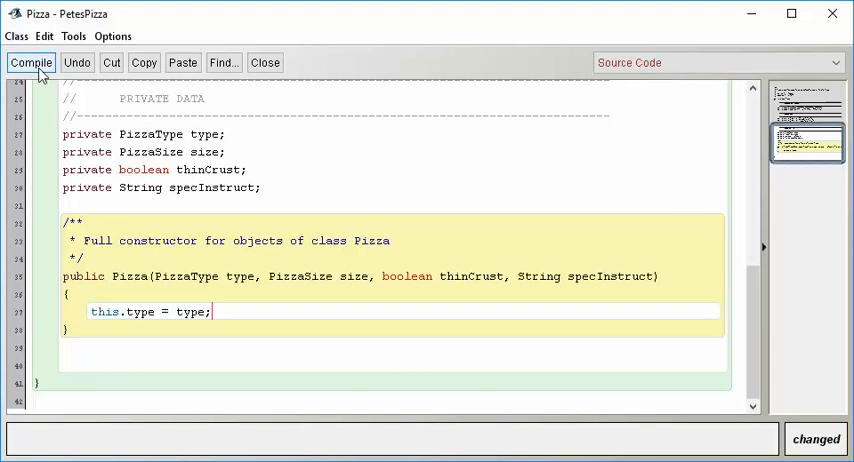
# Compile the Pizza class and confirm no syntax errors
pyautogui.click(32, 62)
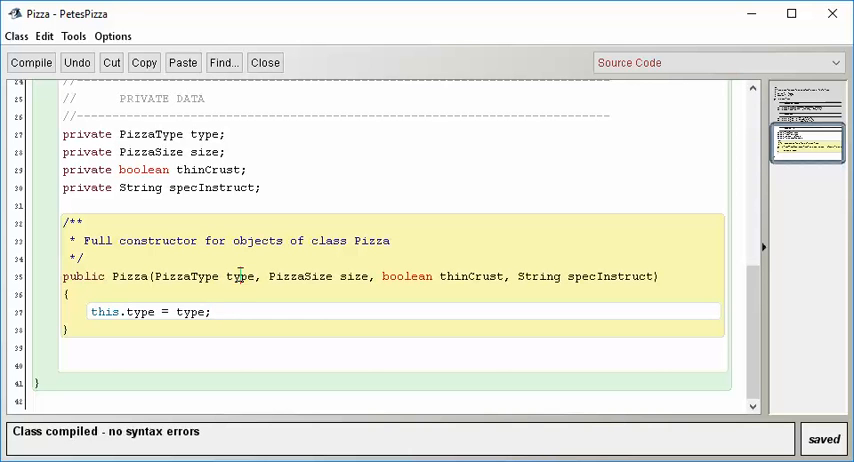
pyautogui.doubleClick(188, 312)
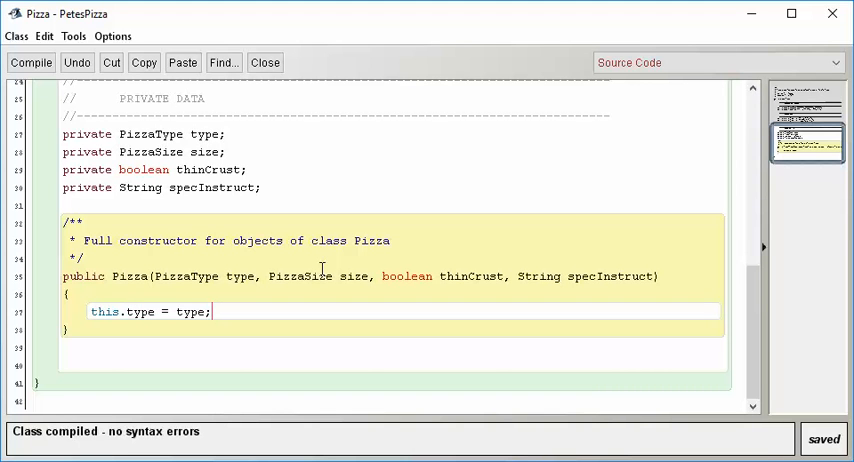
# Write this.size = size; this.thinCrust = thinCrust; this.specInstruct = specInstruct; in the full constructor
pyautogui.write('this.size =')
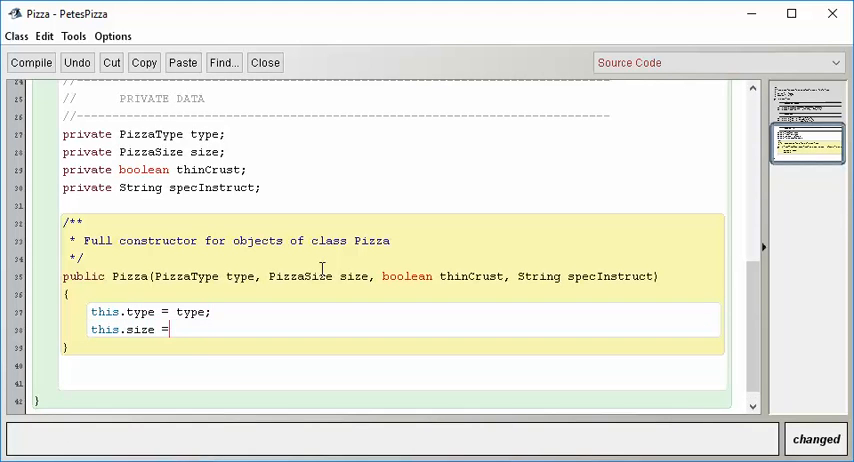
pyautogui.write('size;')
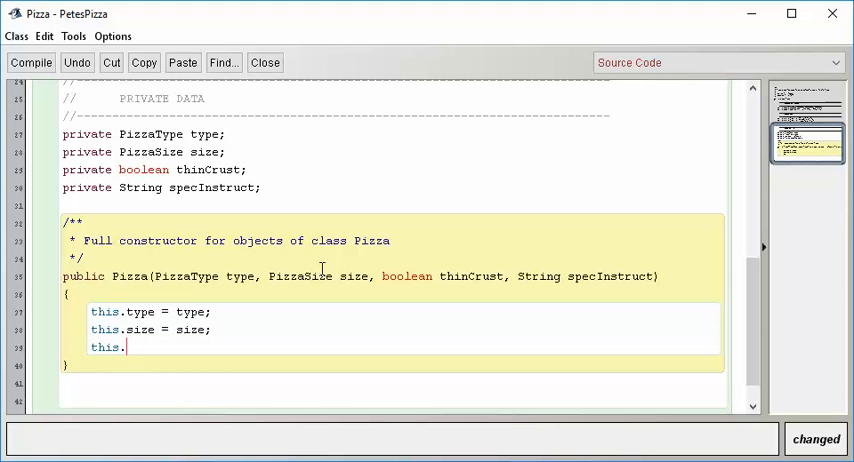
pyautogui.write('thinCrust = t')
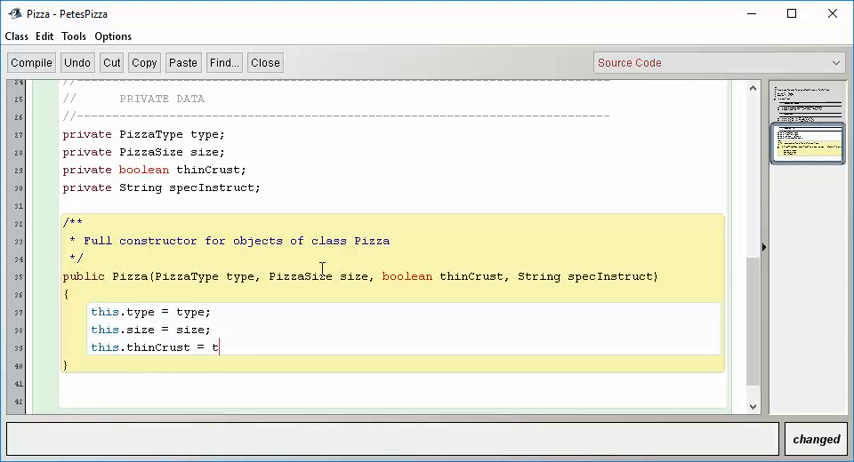
pyautogui.write('hinCrust;')
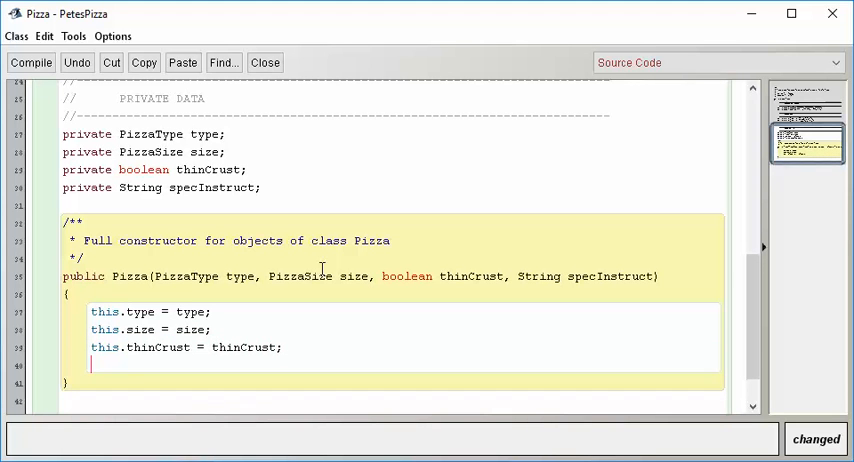
pyautogui.write('this.specInstruct')
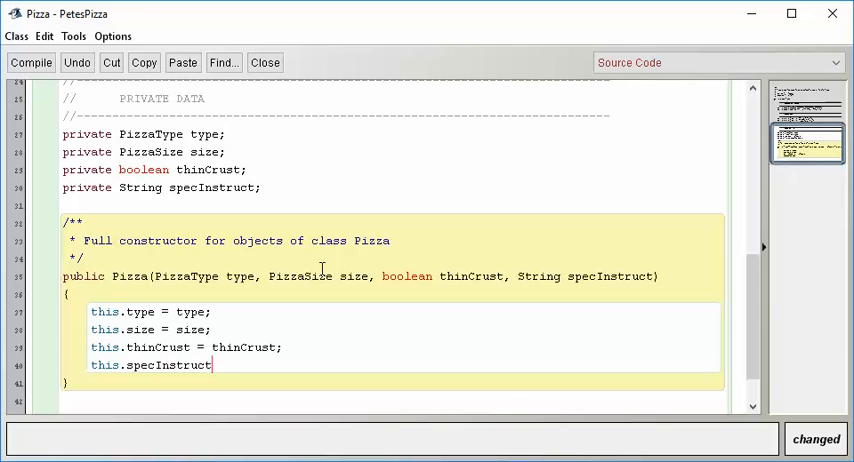
pyautogui.write('= specInstr')
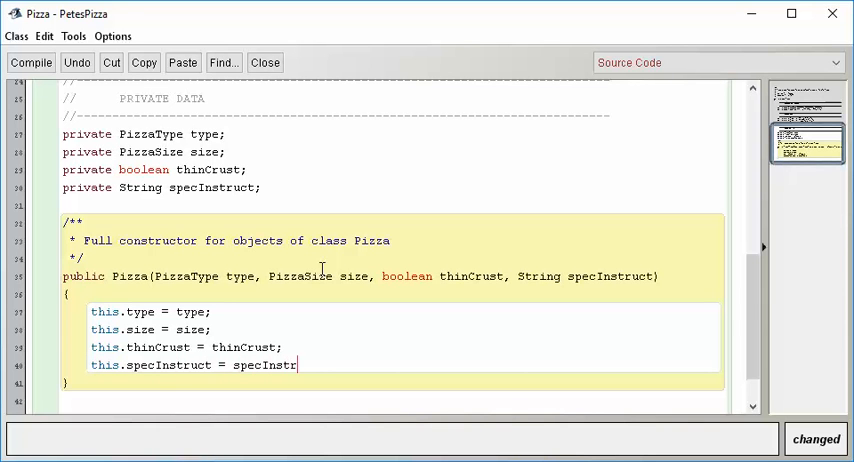
pyautogui.write('uct;')
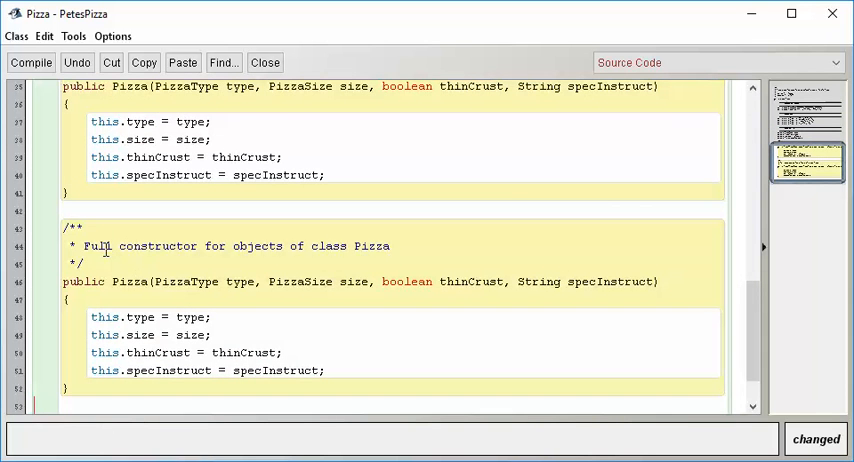
# Retitle the copied constructor's comment to 'Type and Size' and drop the thinCrust and specInstruct parameters
pyautogui.doubleClick(100, 244)
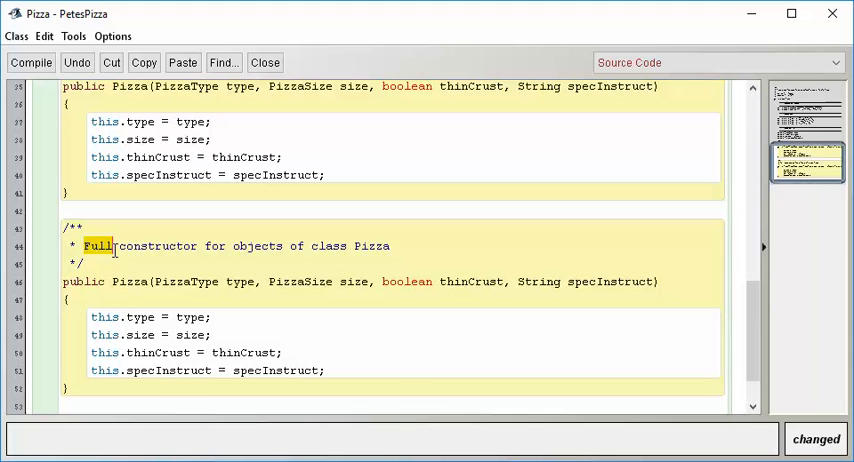
pyautogui.write('Type and Size')
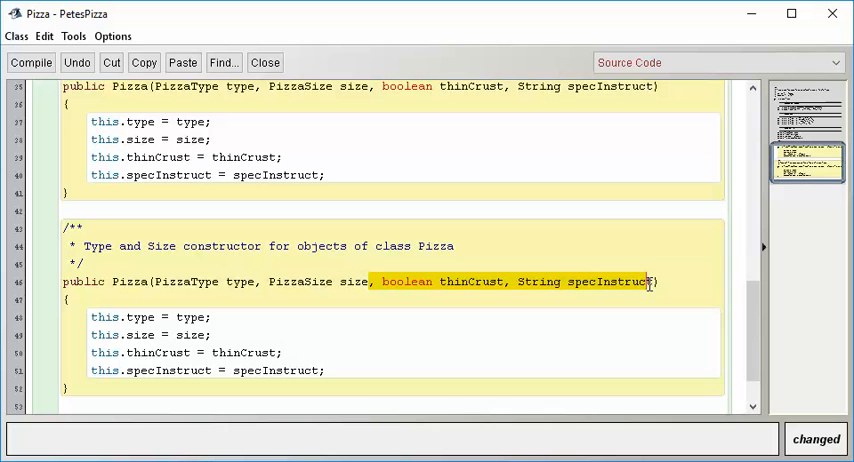
pyautogui.press('Delete')
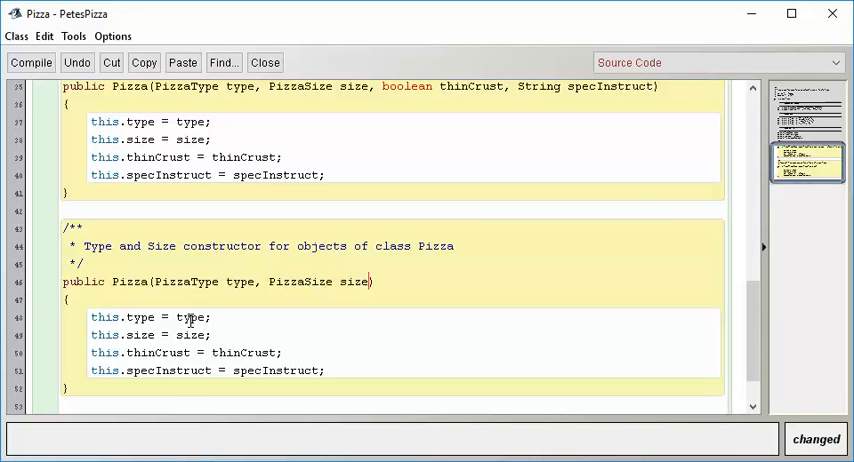
# Have the constructor assign thinCrust = false and an empty specInstruct string
pyautogui.doubleClick(244, 352)
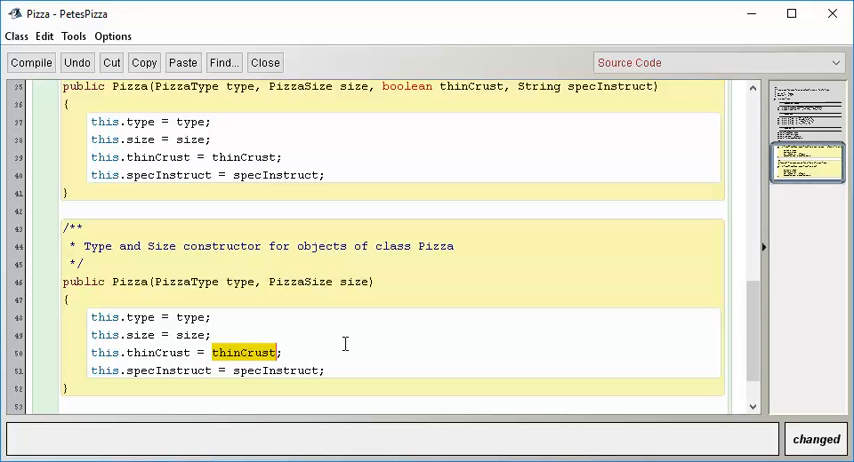
pyautogui.write('false')
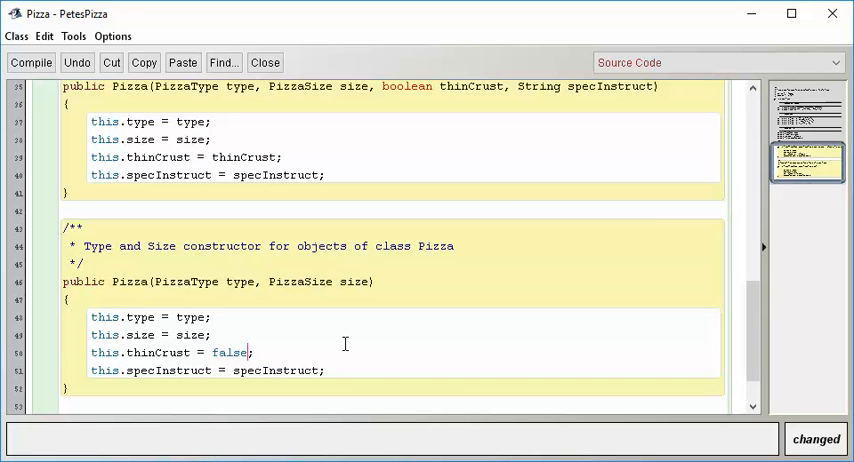
pyautogui.doubleClick(276, 370)
pyautogui.write('""')
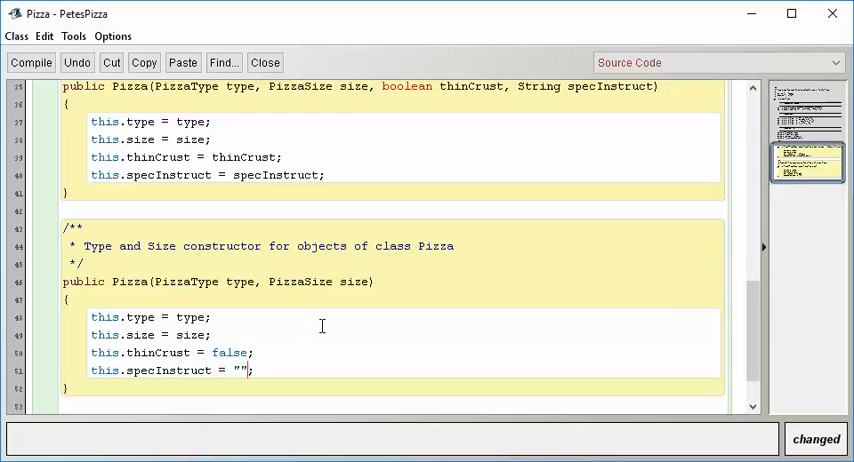
pyautogui.moveTo(296, 324)
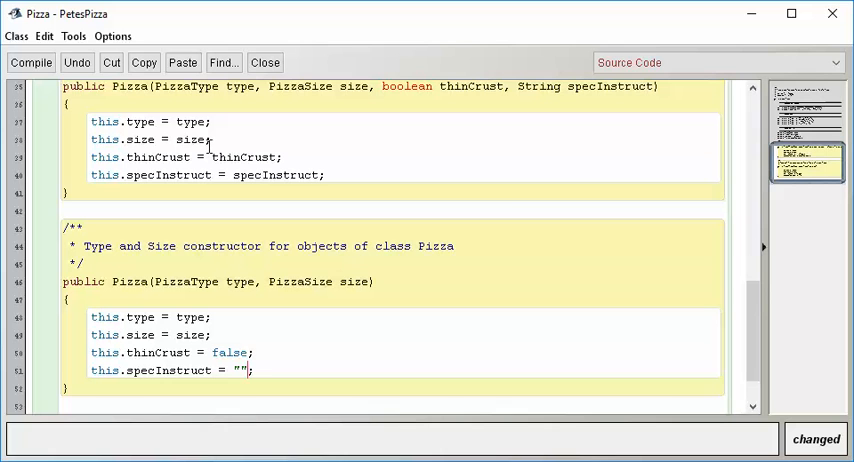
pyautogui.moveTo(248, 292)
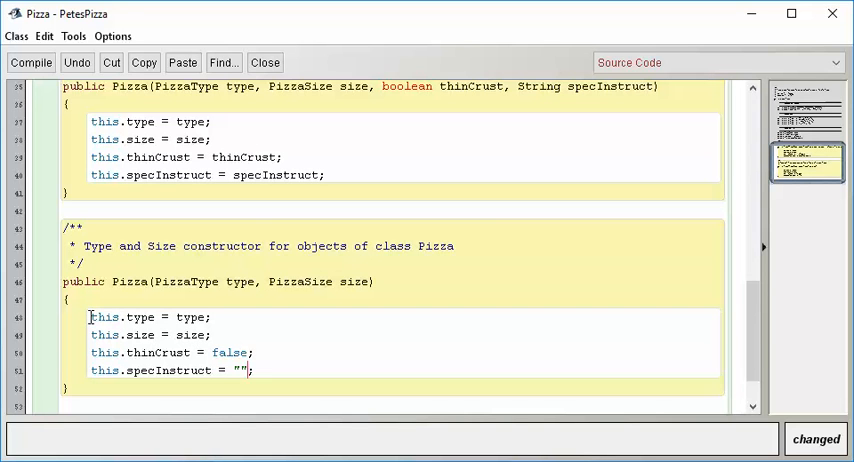
# Replace the four assignments with the chained call this(type, size, false, "");
pyautogui.moveTo(88, 316); pyautogui.dragTo(242, 352)
pyautogui.write('this')
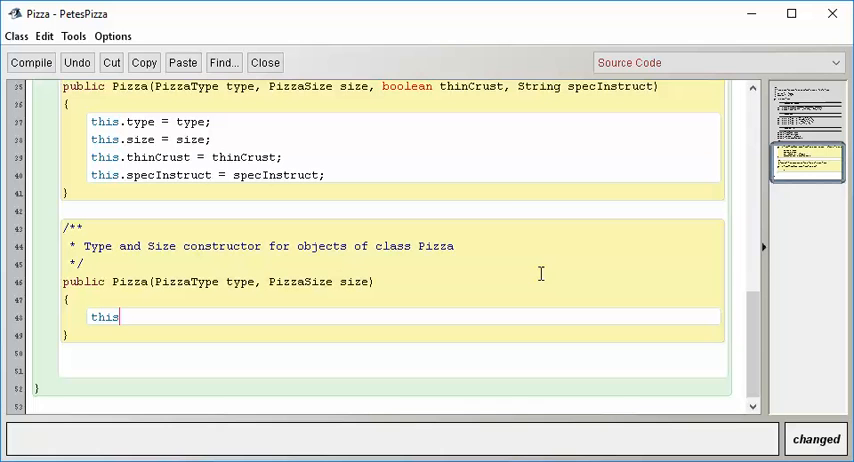
pyautogui.write('(')
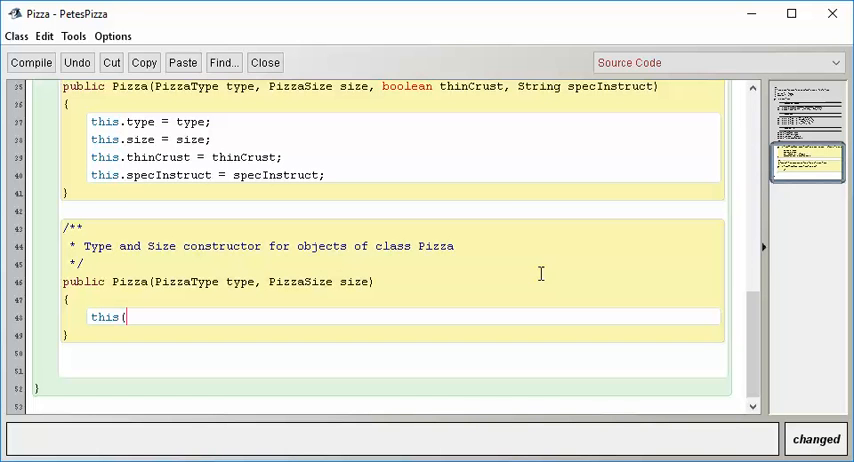
pyautogui.write('type')
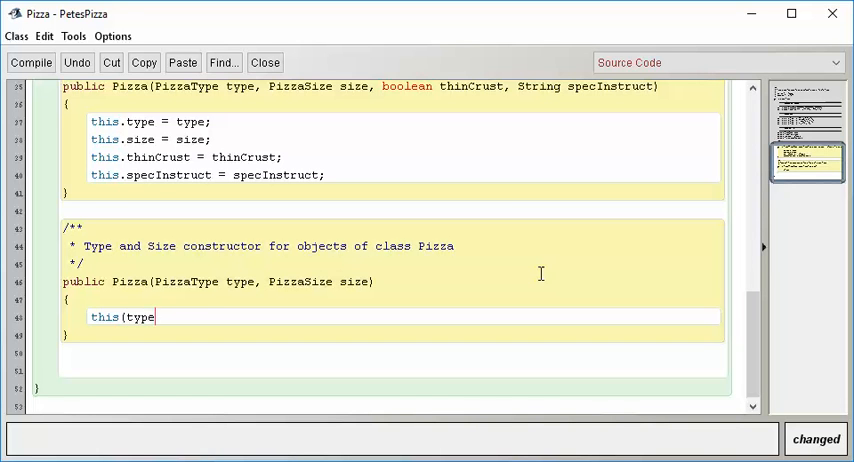
pyautogui.write(', size,')
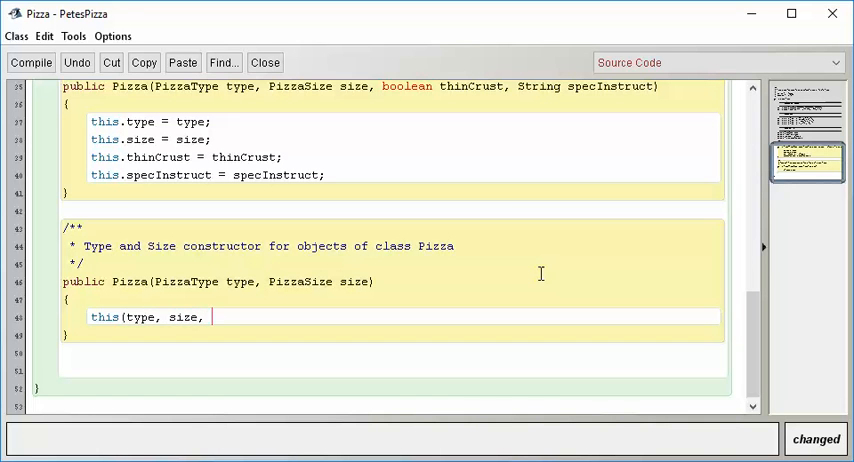
pyautogui.write('false, "')
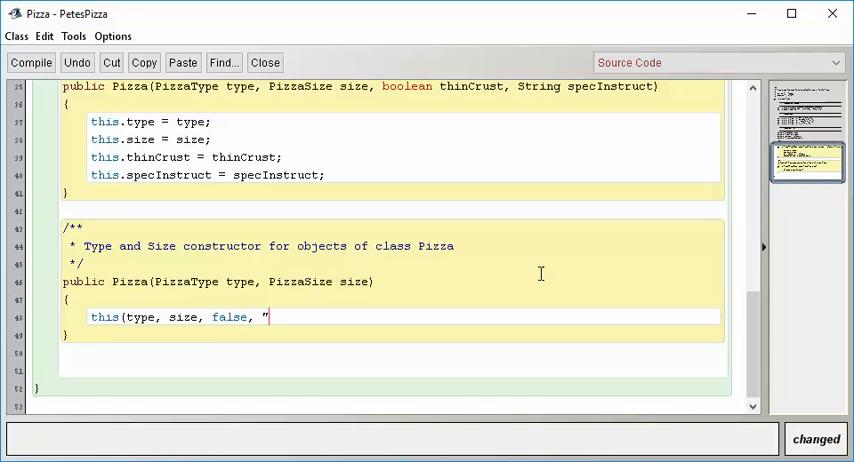
pyautogui.write('");')
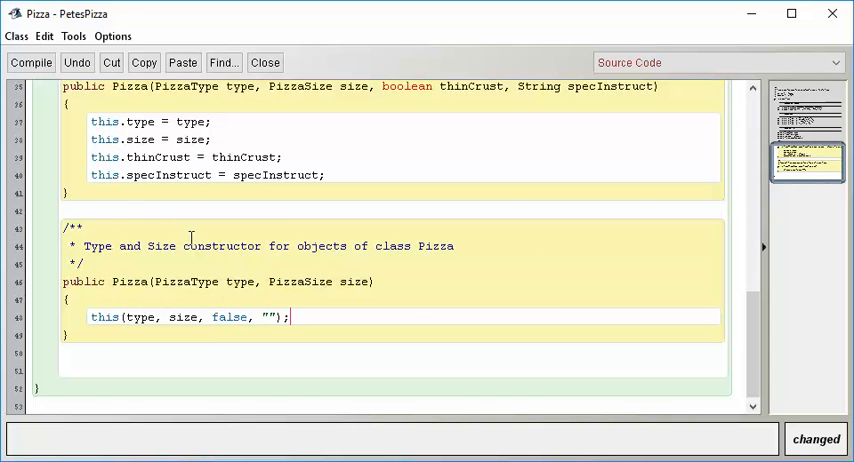
# Review the type and false arguments passed along to the full constructor
pyautogui.doubleClick(240, 280)
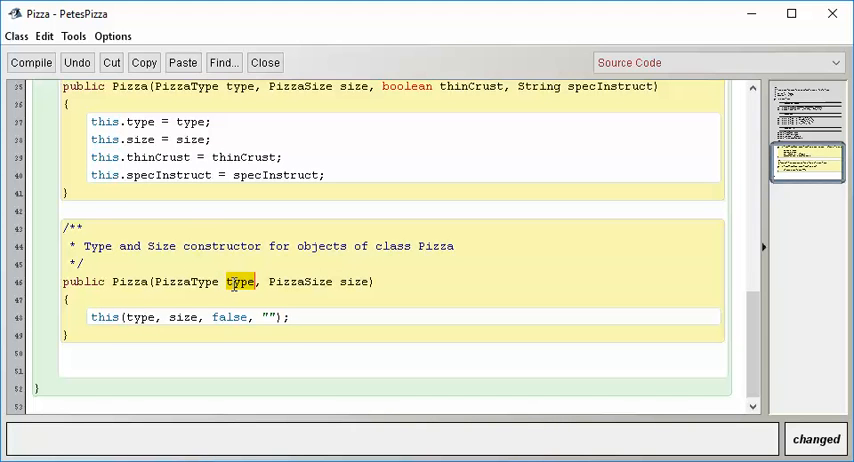
pyautogui.doubleClick(348, 280)
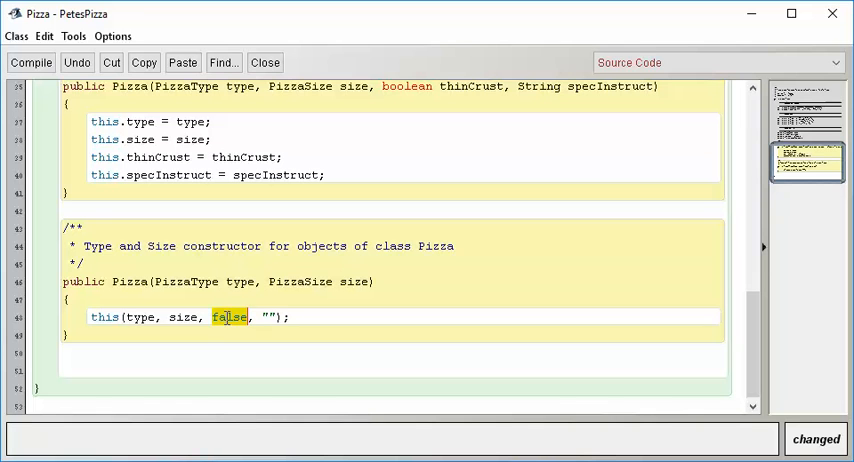
pyautogui.click(266, 316)
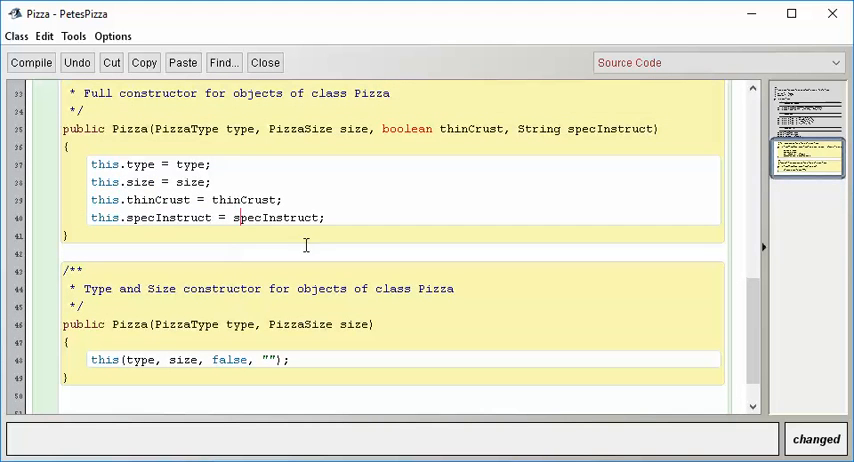
pyautogui.moveTo(324, 228)
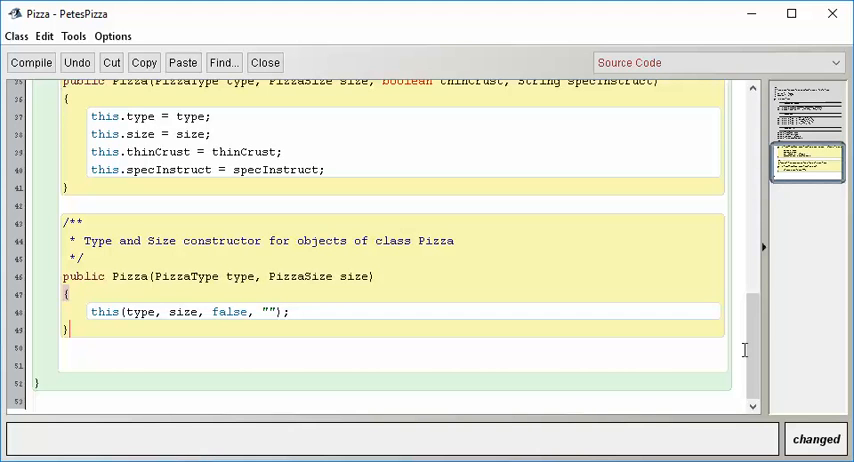
pyautogui.moveTo(616, 298)
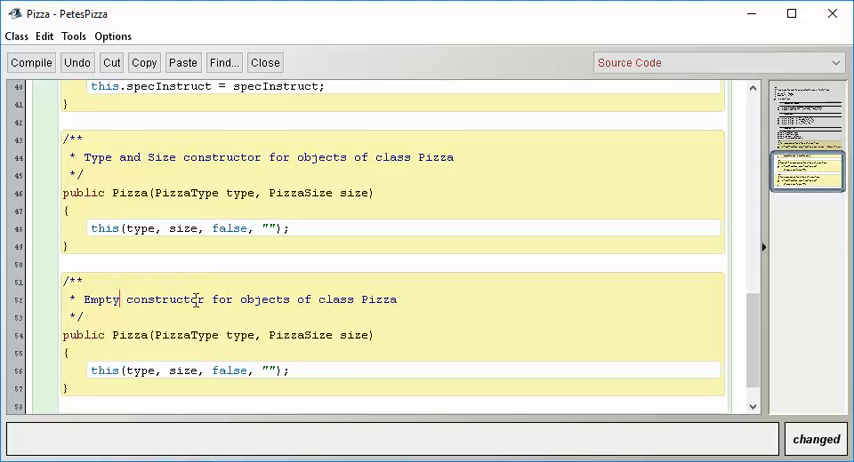
# Strip the copied constructor's parameters and pass PizzaType.PEPPERONI as the first argument
pyautogui.moveTo(152, 336); pyautogui.dragTo(368, 336)
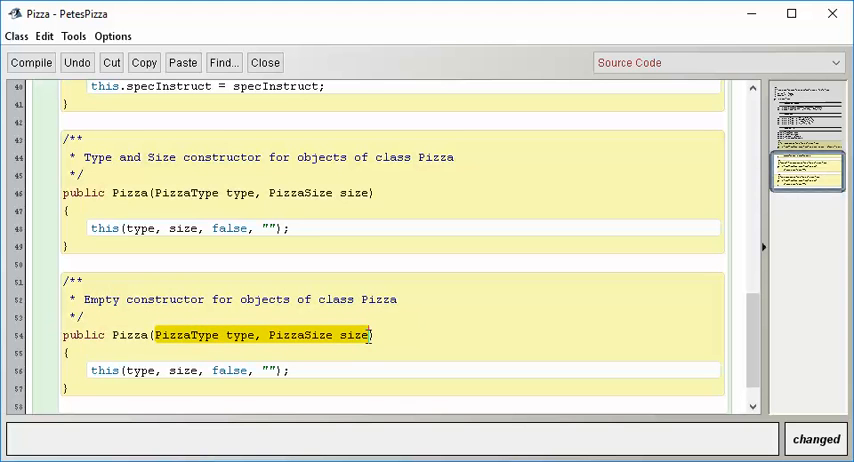
pyautogui.press('Delete')
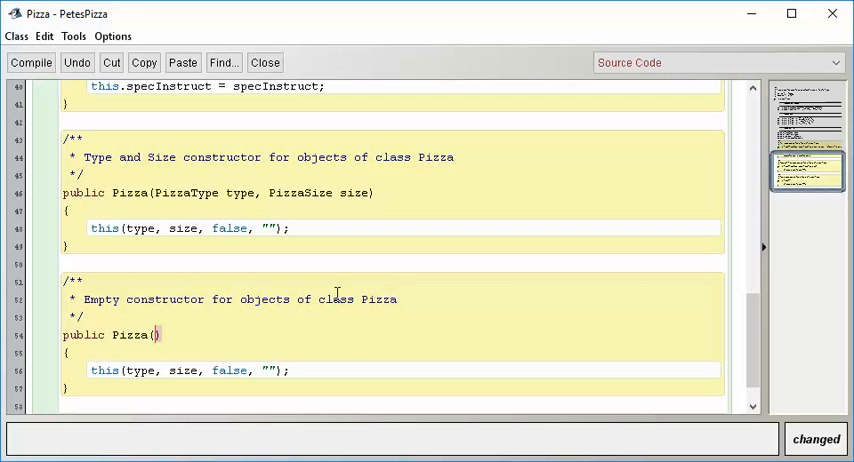
pyautogui.moveTo(276, 370)
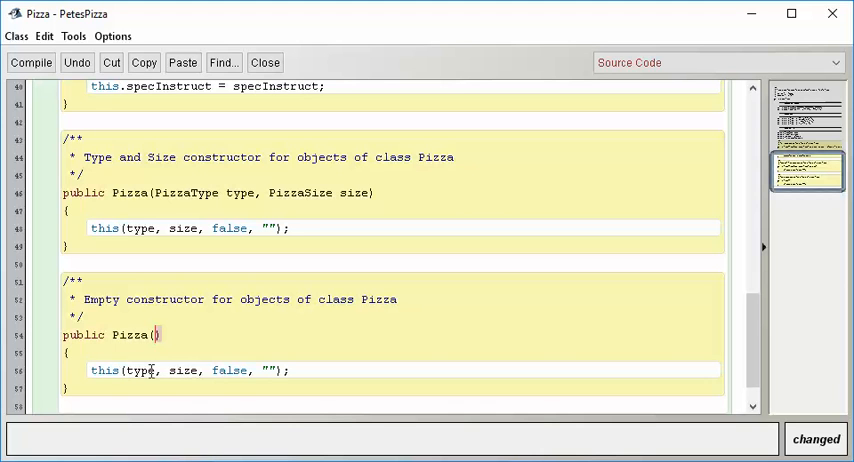
pyautogui.doubleClick(140, 370)
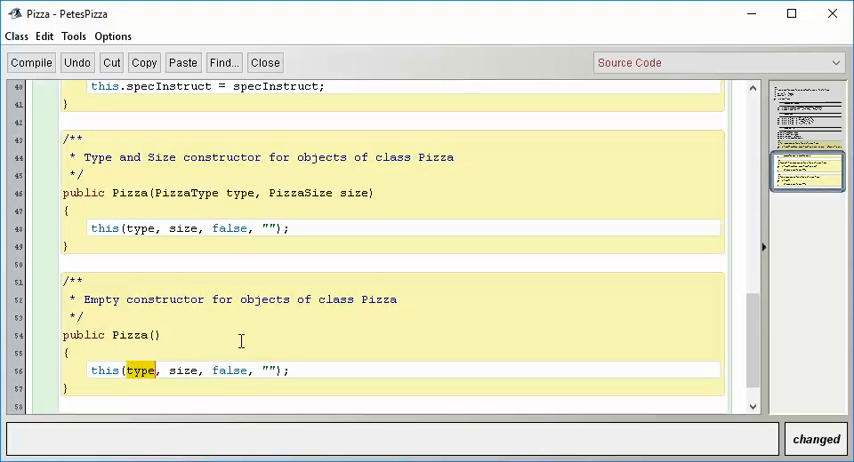
pyautogui.write('PizzaType')
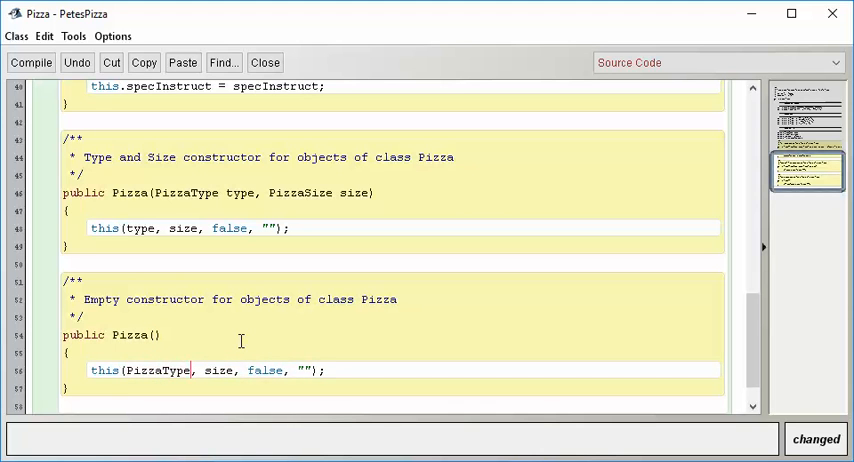
pyautogui.write('.PEPPERONI')
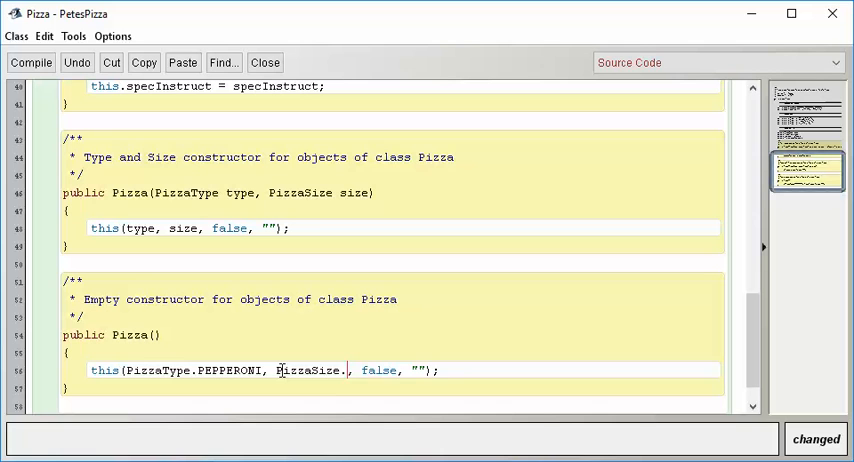
# Pass PizzaSize.LARGE as the size argument and review the enum names
pyautogui.write('LARGE')
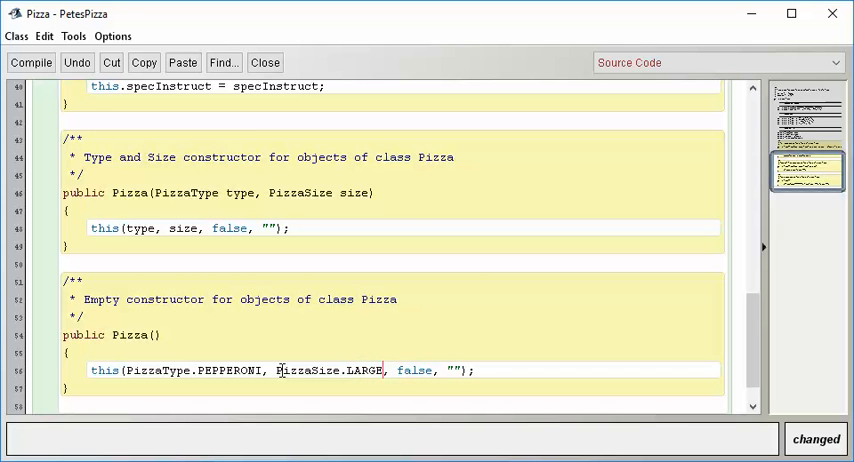
pyautogui.moveTo(298, 334)
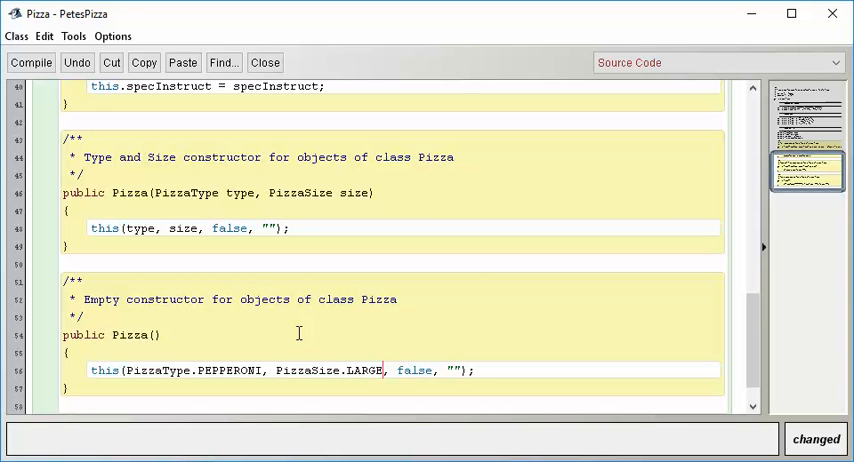
pyautogui.doubleClick(156, 372)
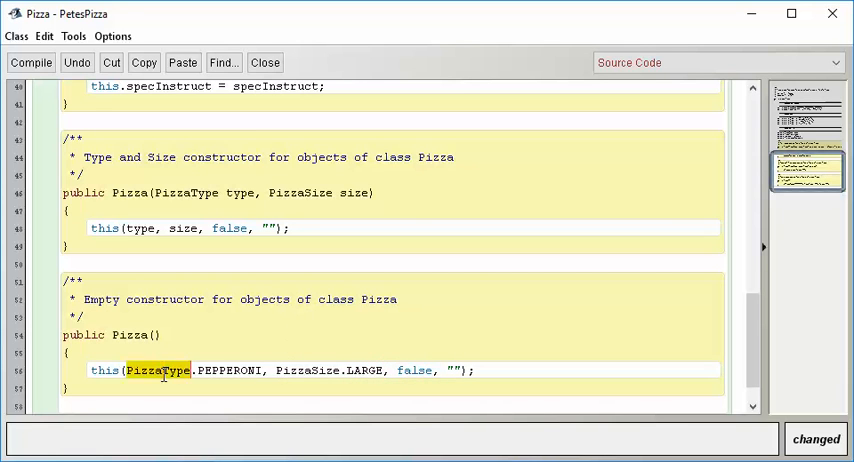
pyautogui.doubleClick(226, 370)
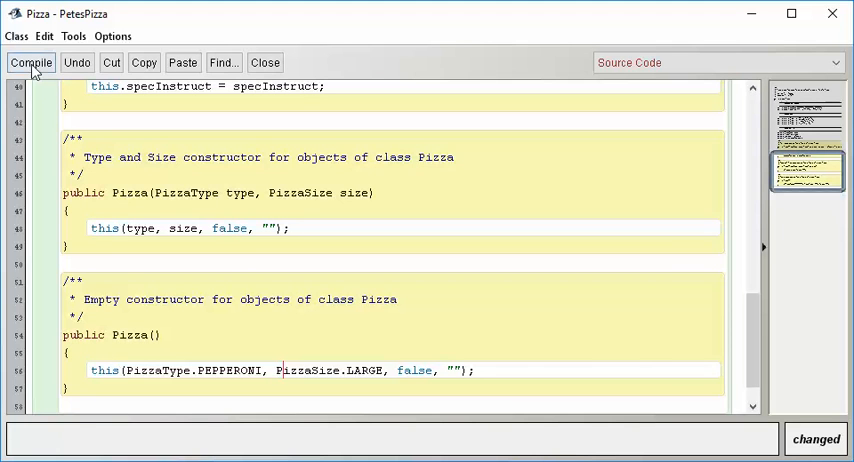
# Compile the Pizza class, fixing the call to this(PizzaType.PEPPERONI, PizzaSize.LARGE); so it compiles cleanly
pyautogui.click(30, 62)
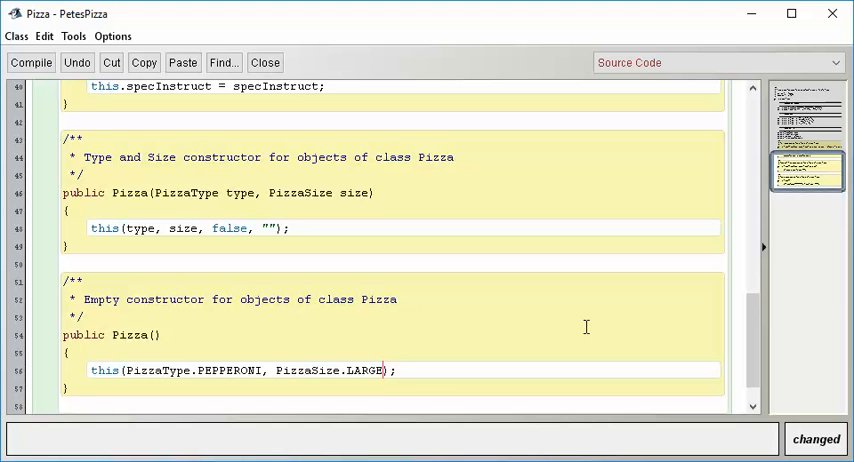
pyautogui.click(30, 62)
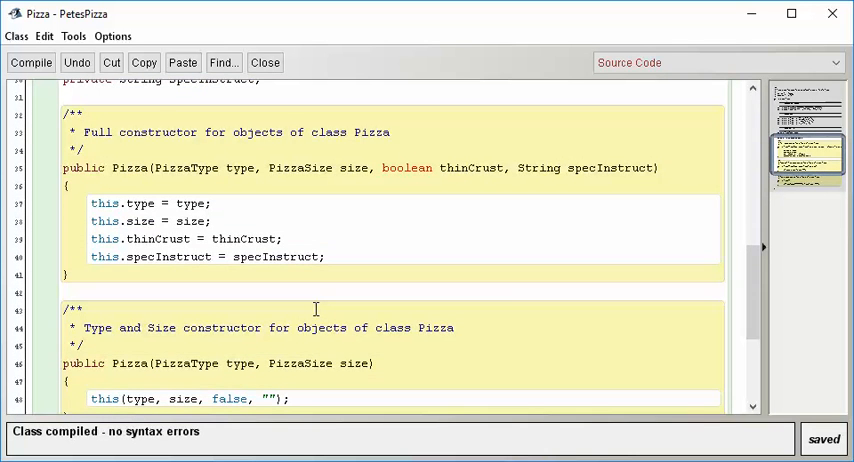
pyautogui.scroll(-3)
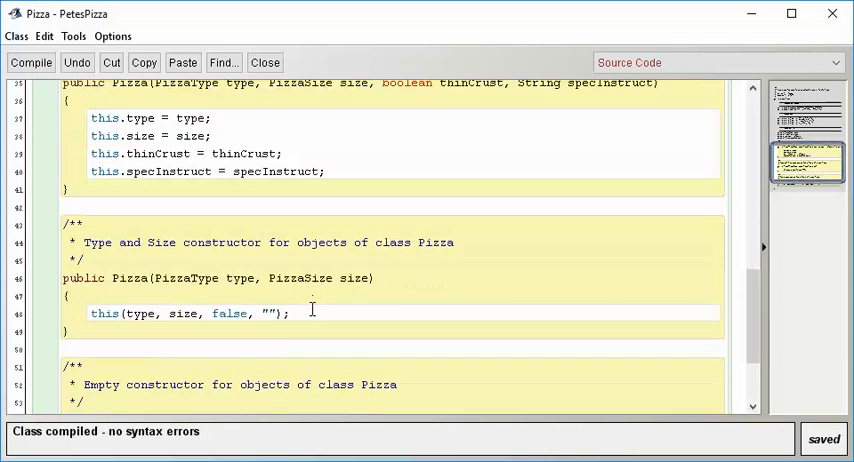
pyautogui.scroll(-3)
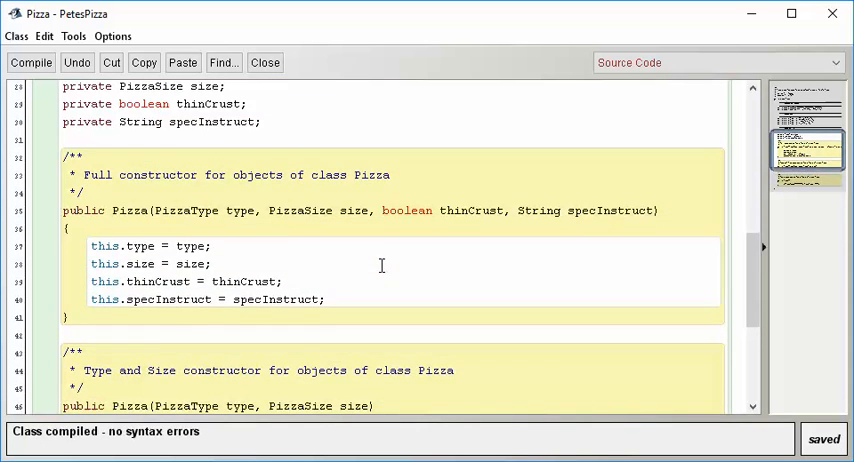
pyautogui.scroll(3)
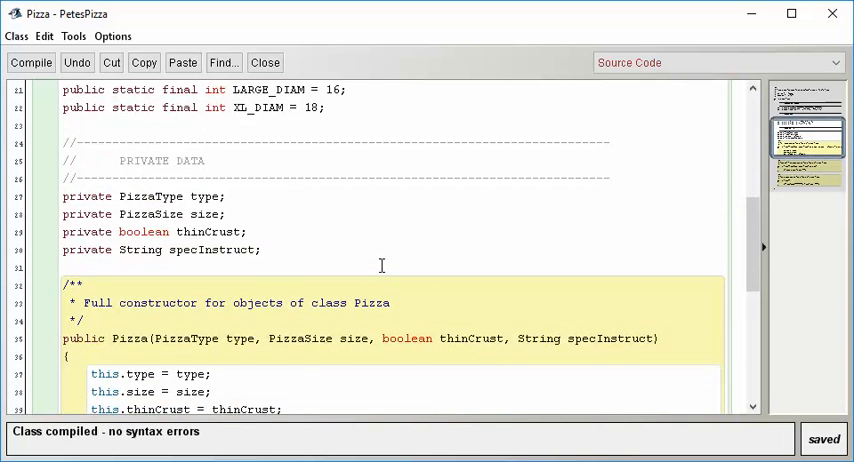
pyautogui.scroll(3)
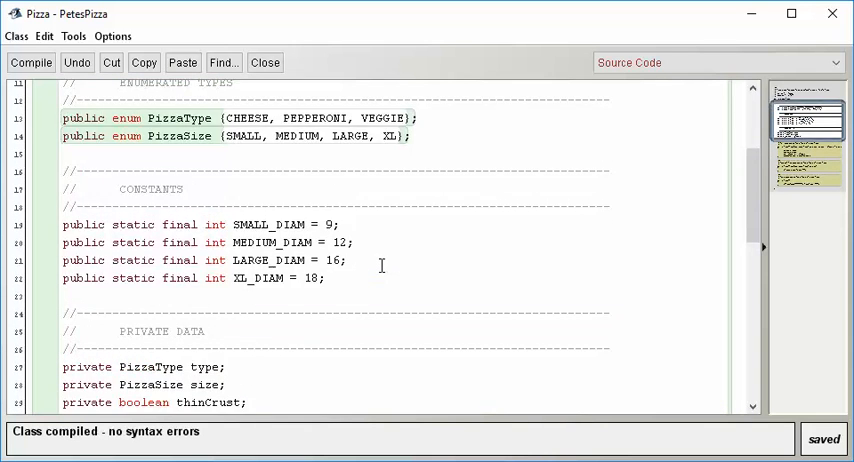